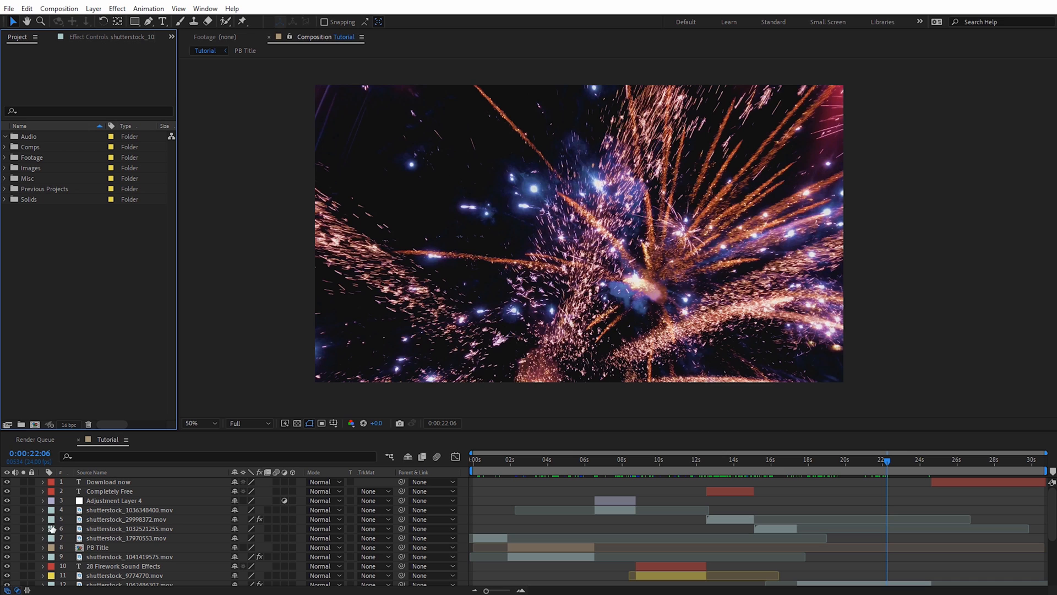
Change layer 5's label colour from Aqua to Green
{"action": "left_click", "coordinate": [52, 519]}
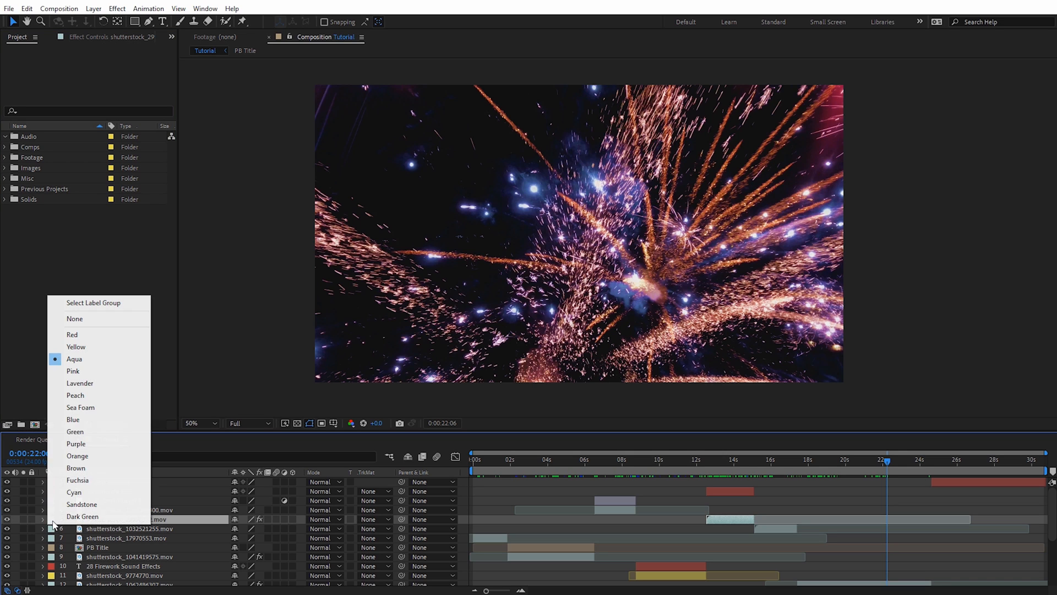
{"action": "mouse_move", "coordinate": [75, 432]}
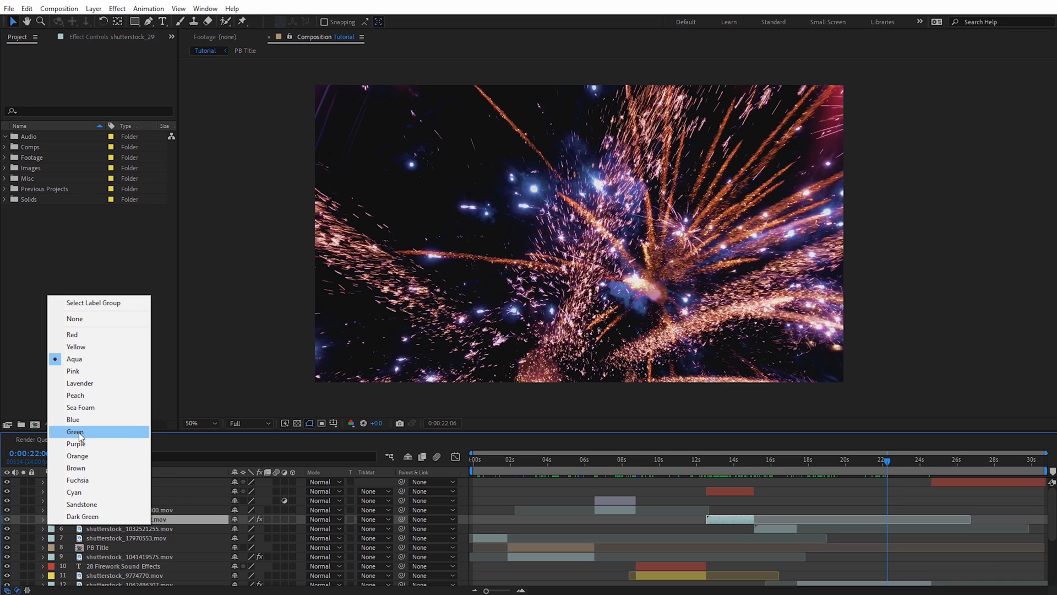
{"action": "left_click", "coordinate": [75, 432]}
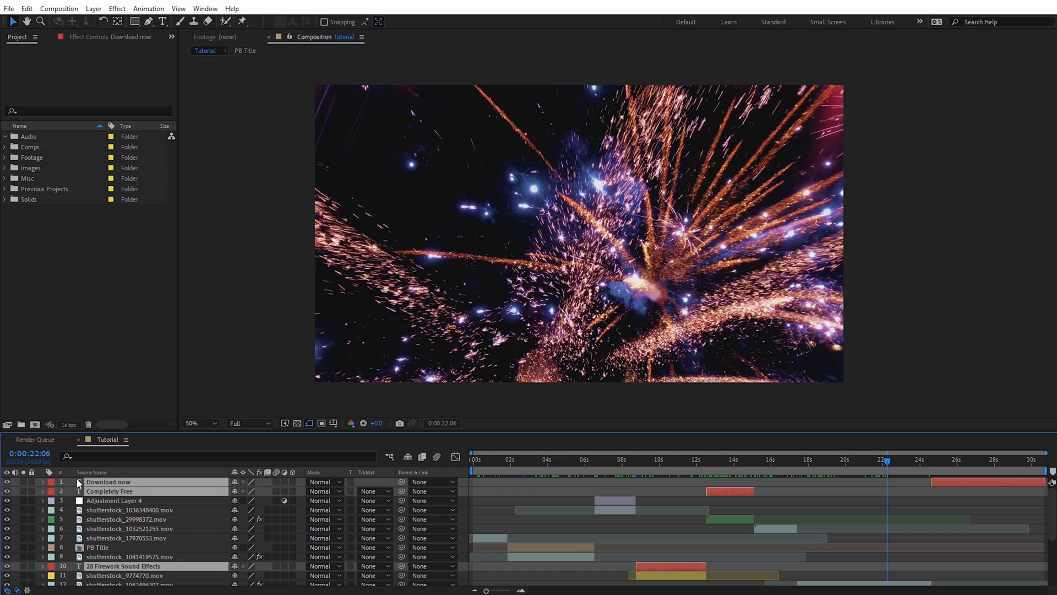
{"action": "mouse_move", "coordinate": [124, 500]}
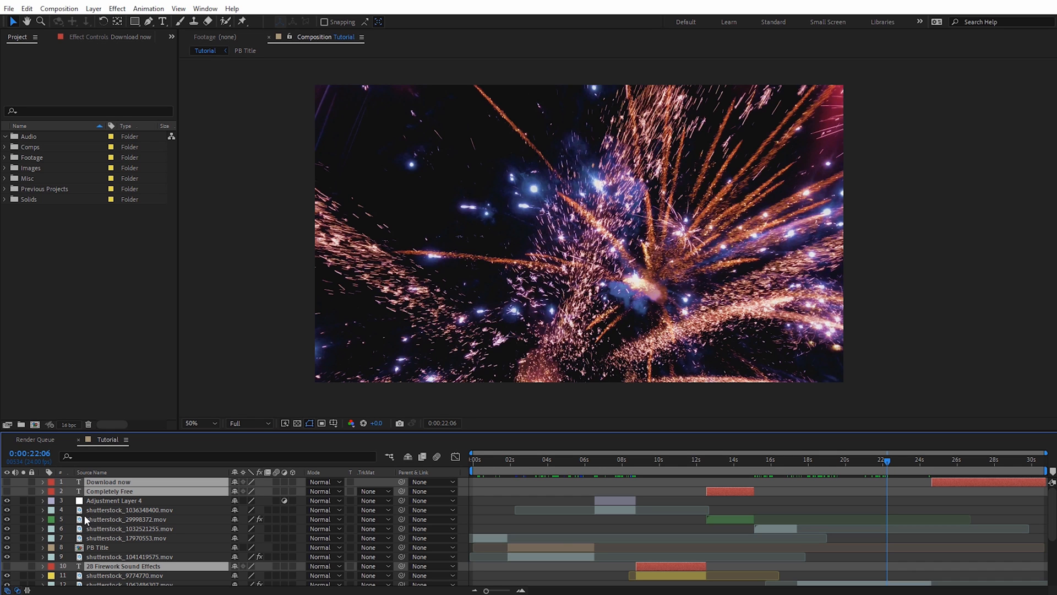
{"action": "left_click", "coordinate": [26, 7]}
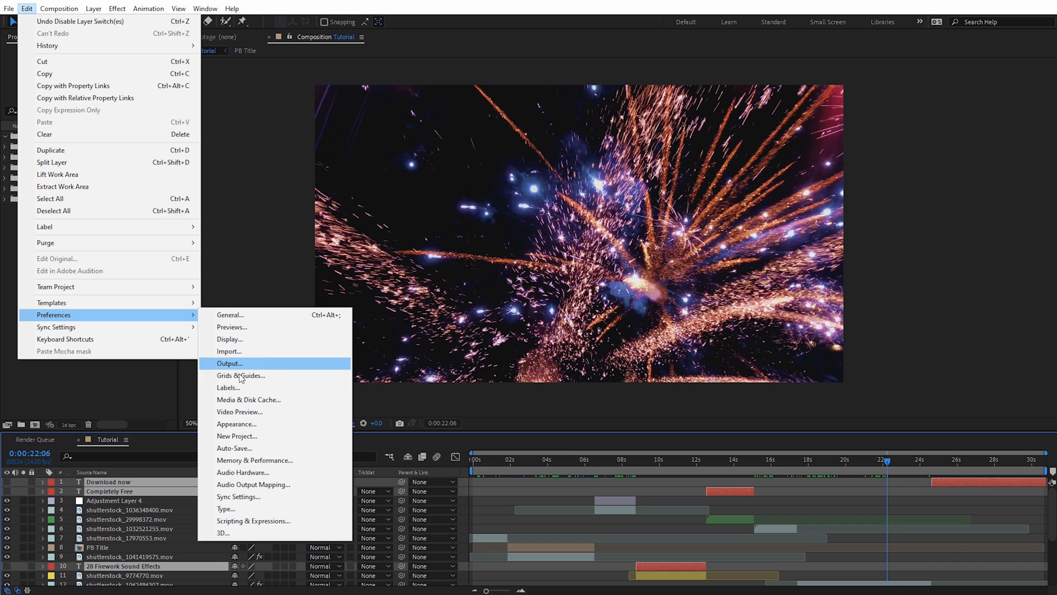
{"action": "left_click", "coordinate": [228, 386]}
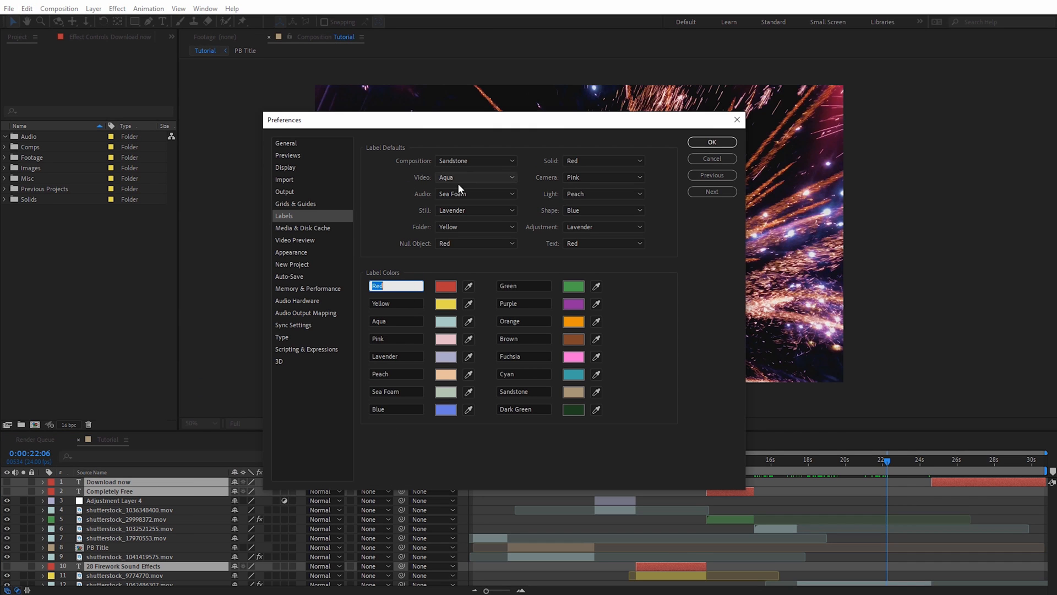
{"action": "mouse_move", "coordinate": [551, 221]}
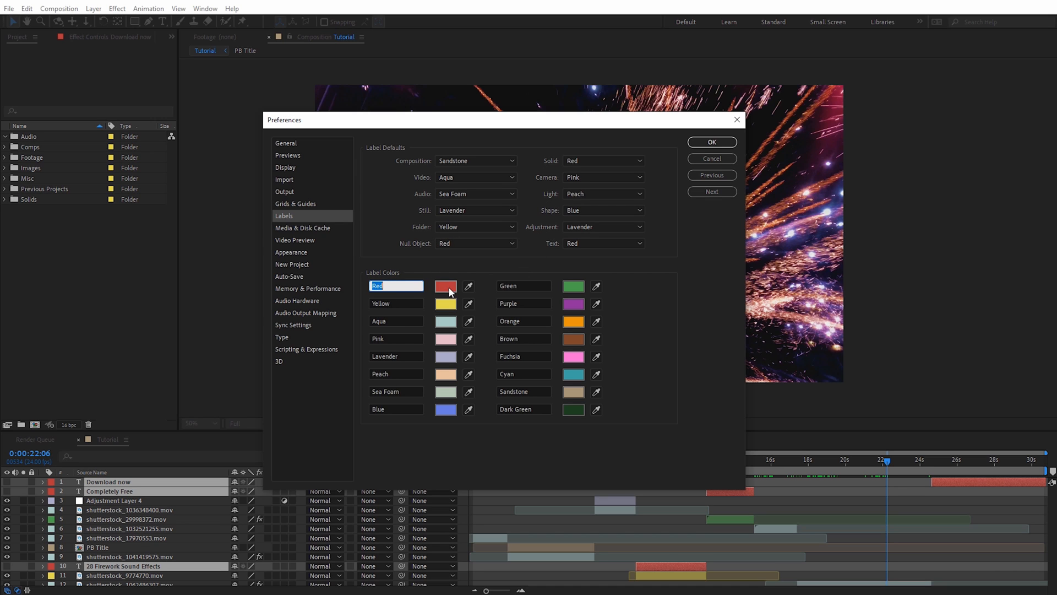
{"action": "left_click", "coordinate": [446, 286]}
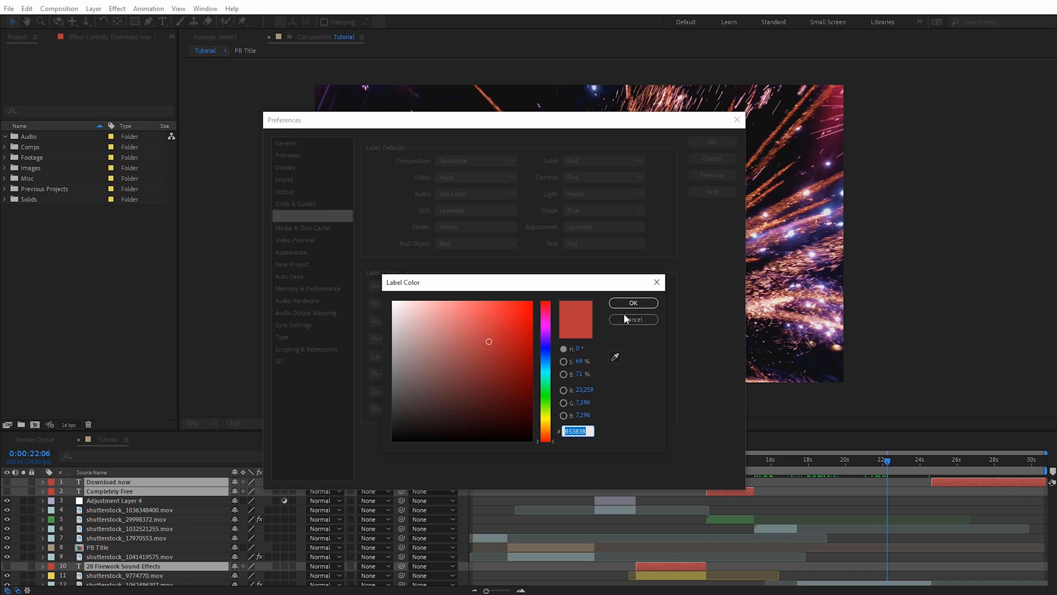
{"action": "left_click", "coordinate": [632, 302]}
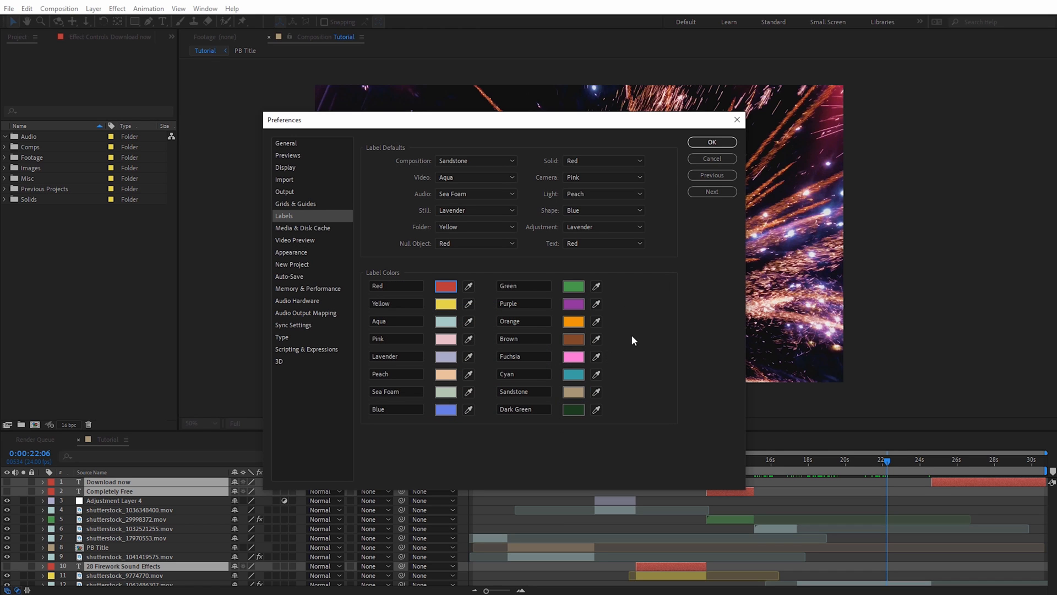
{"action": "mouse_move", "coordinate": [632, 343]}
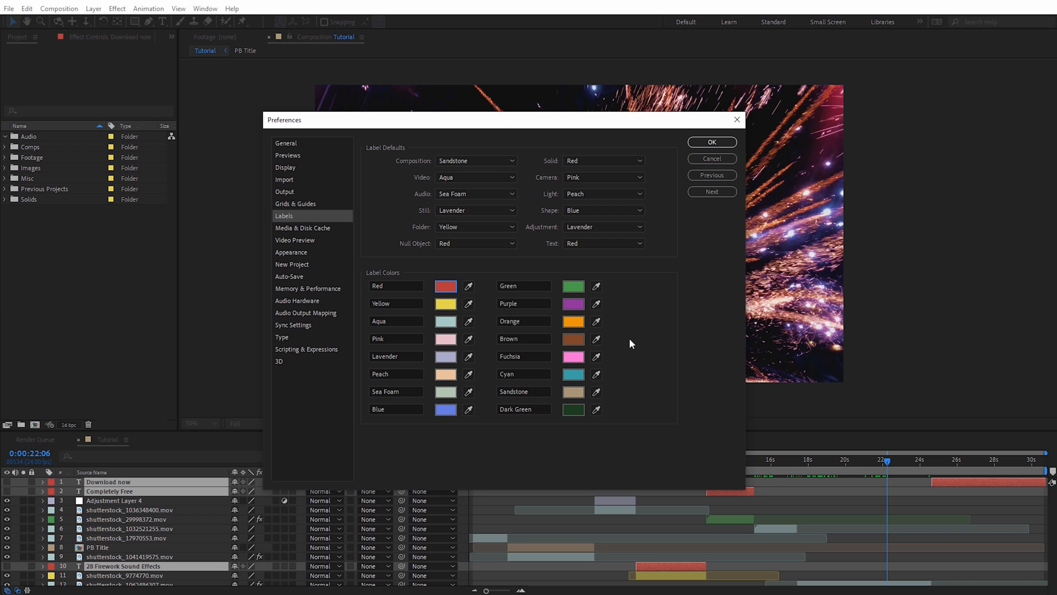
{"action": "left_click", "coordinate": [712, 142]}
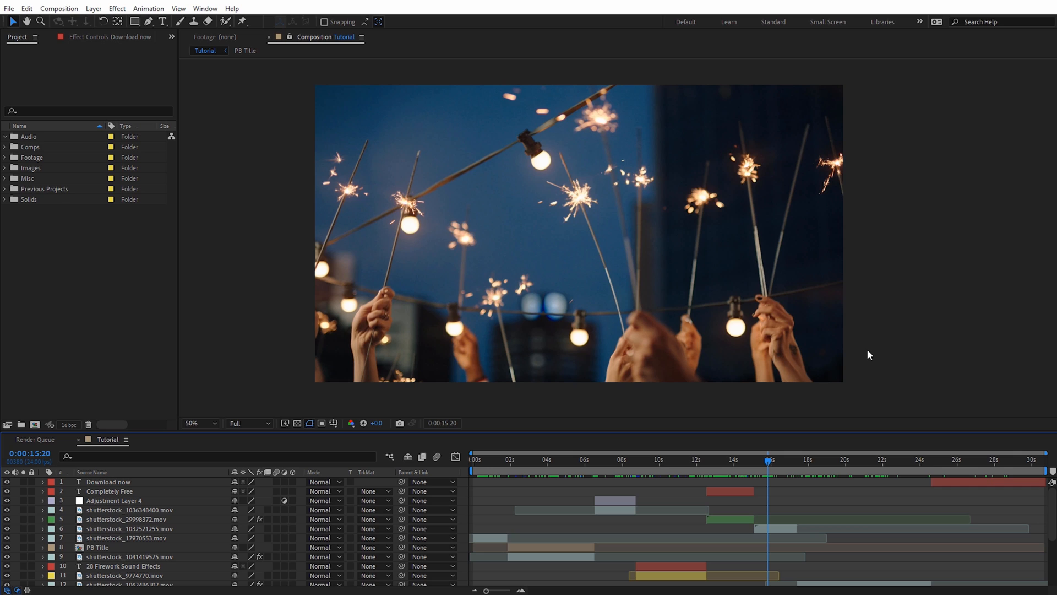
{"action": "mouse_move", "coordinate": [737, 474]}
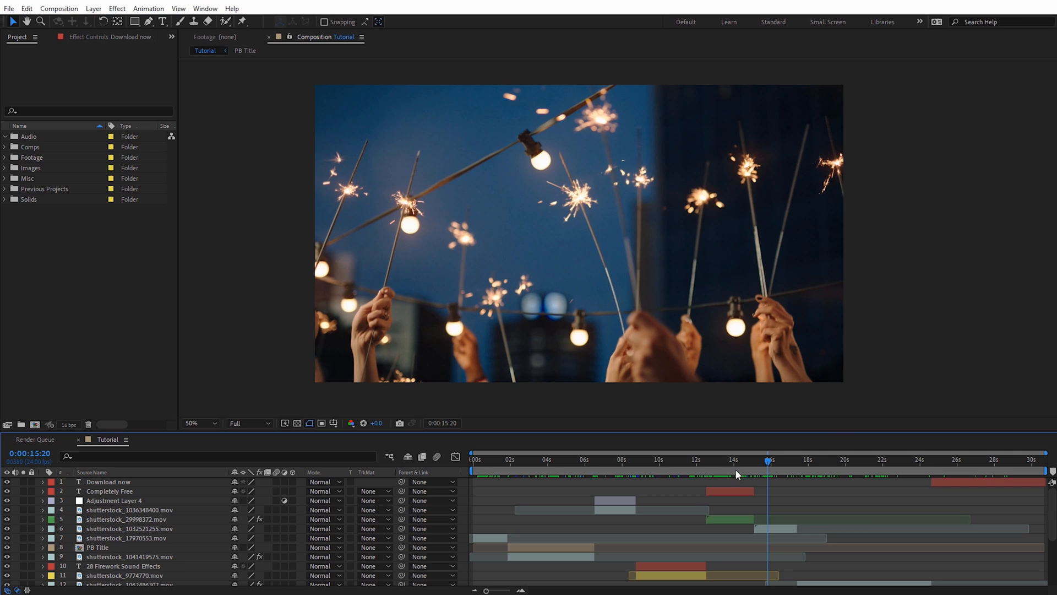
{"action": "mouse_move", "coordinate": [768, 492]}
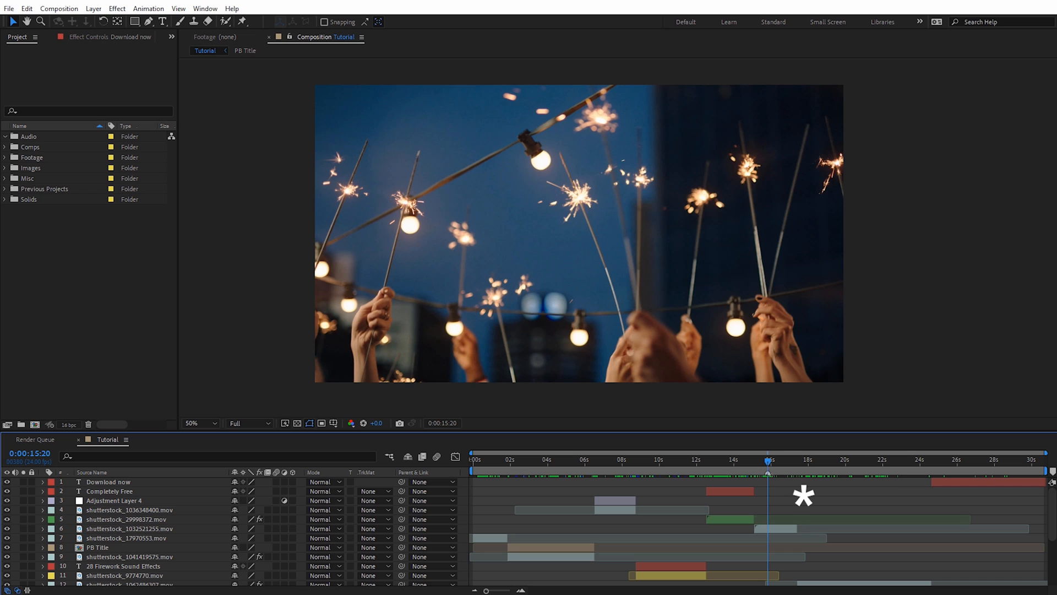
{"action": "mouse_move", "coordinate": [551, 474]}
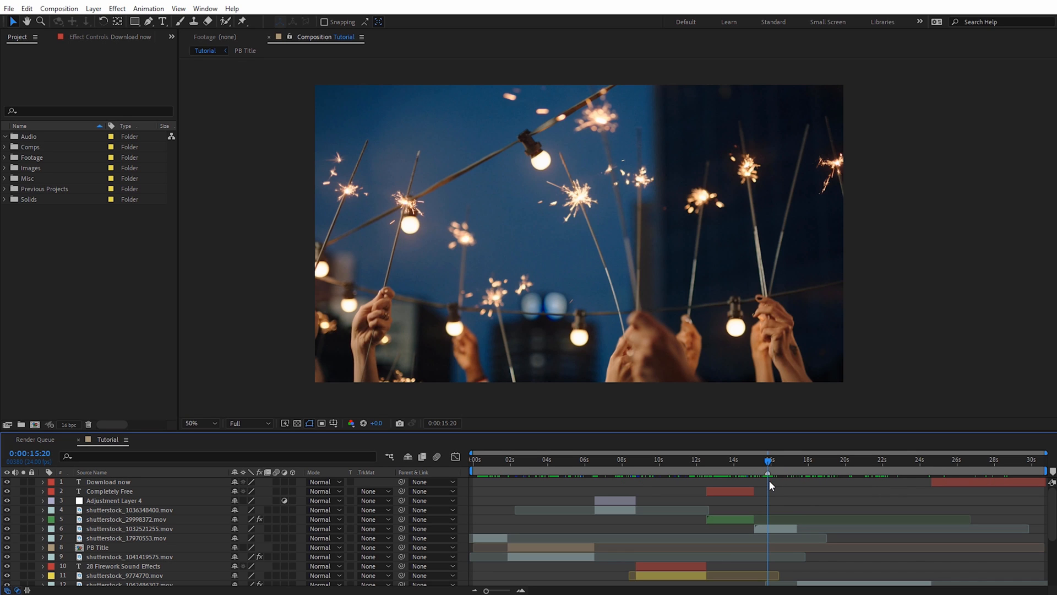
Undo the earlier marker and move the current time to about 16 seconds
{"action": "key", "text": "ctrl+z"}
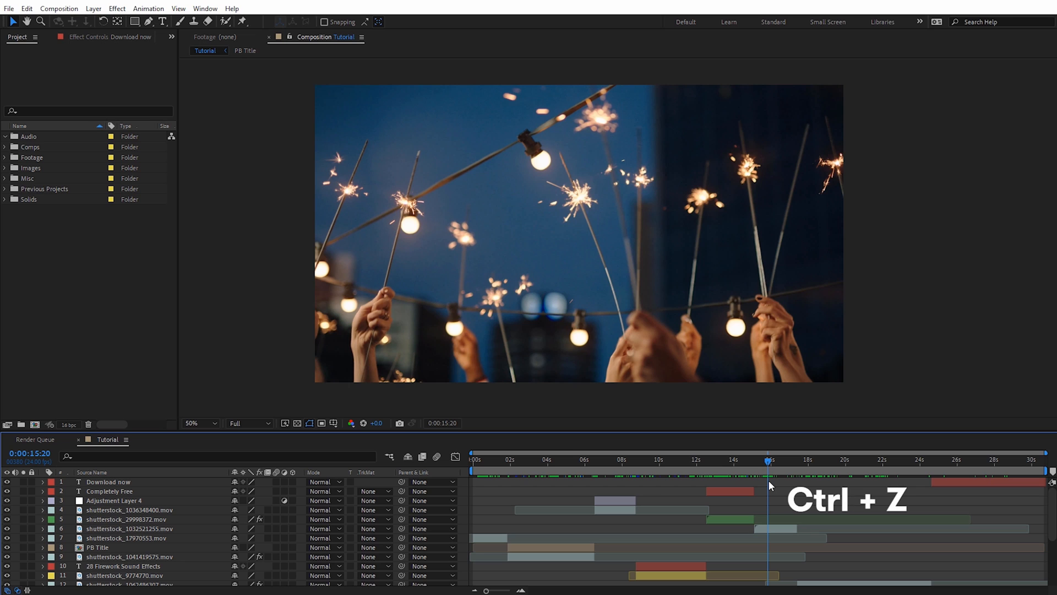
{"action": "key", "text": "ctrl+z"}
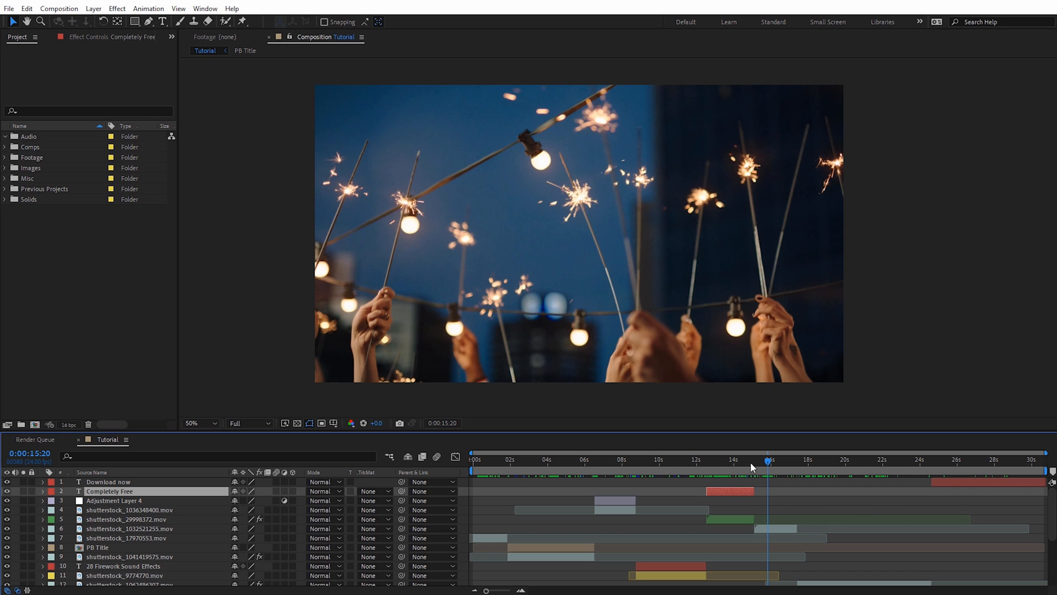
{"action": "left_click", "coordinate": [724, 460]}
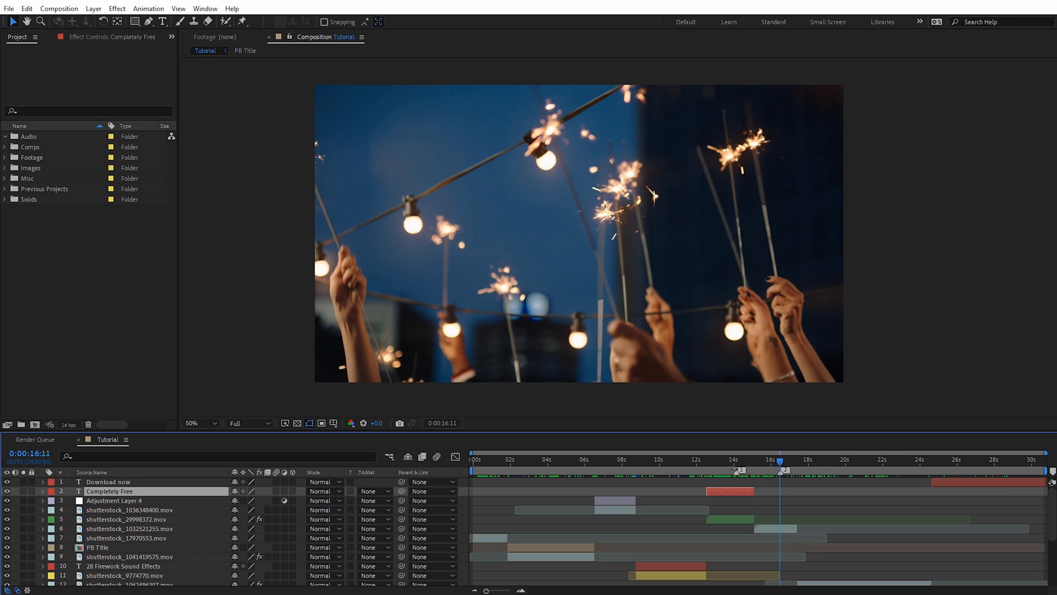
{"action": "mouse_move", "coordinate": [785, 473]}
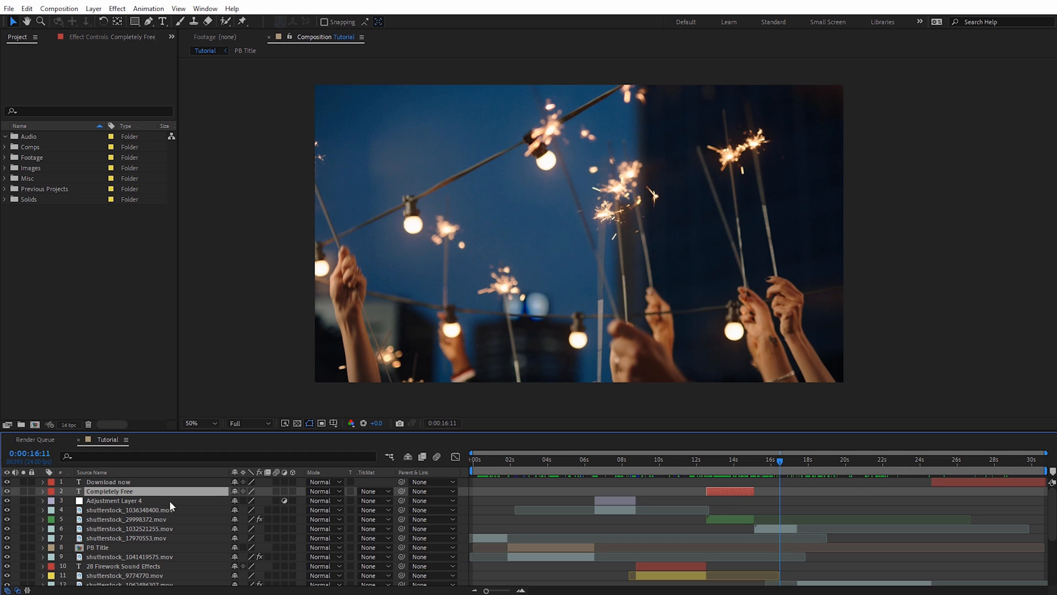
{"action": "left_click", "coordinate": [126, 519]}
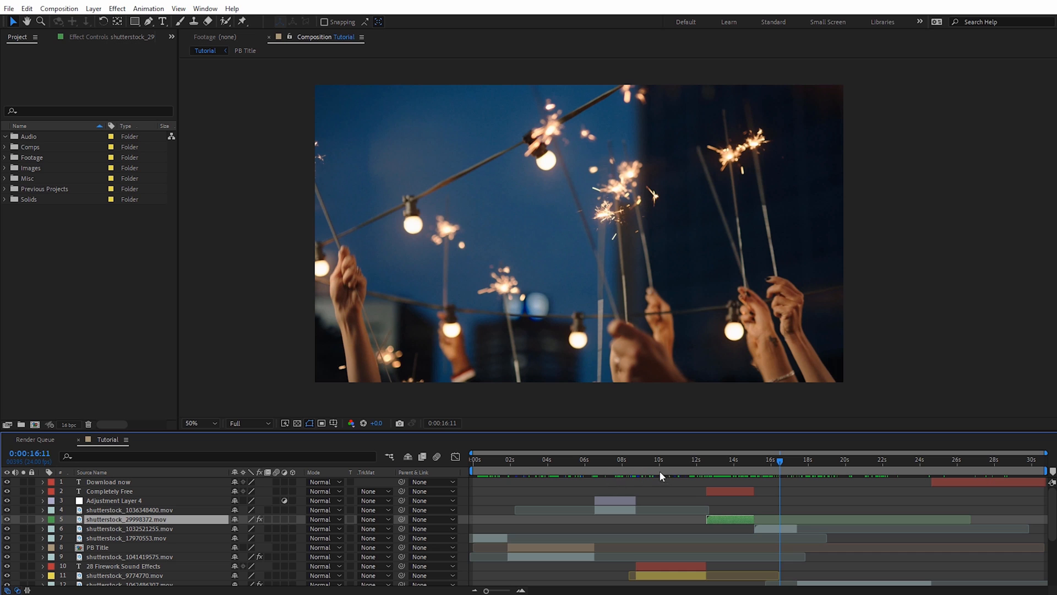
{"action": "mouse_move", "coordinate": [618, 531]}
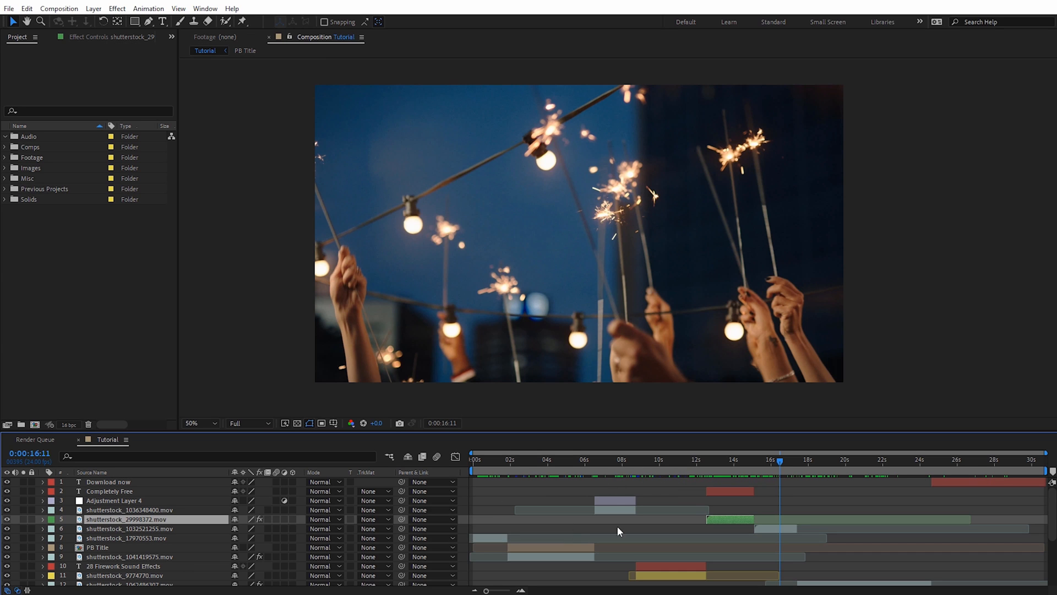
{"action": "mouse_move", "coordinate": [137, 518]}
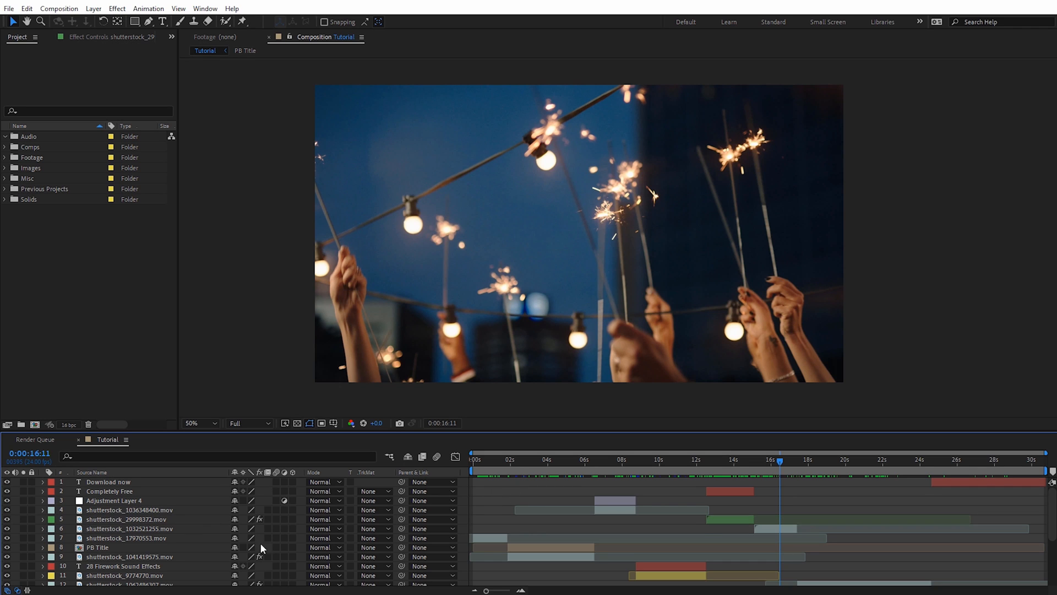
{"action": "left_click", "coordinate": [125, 510]}
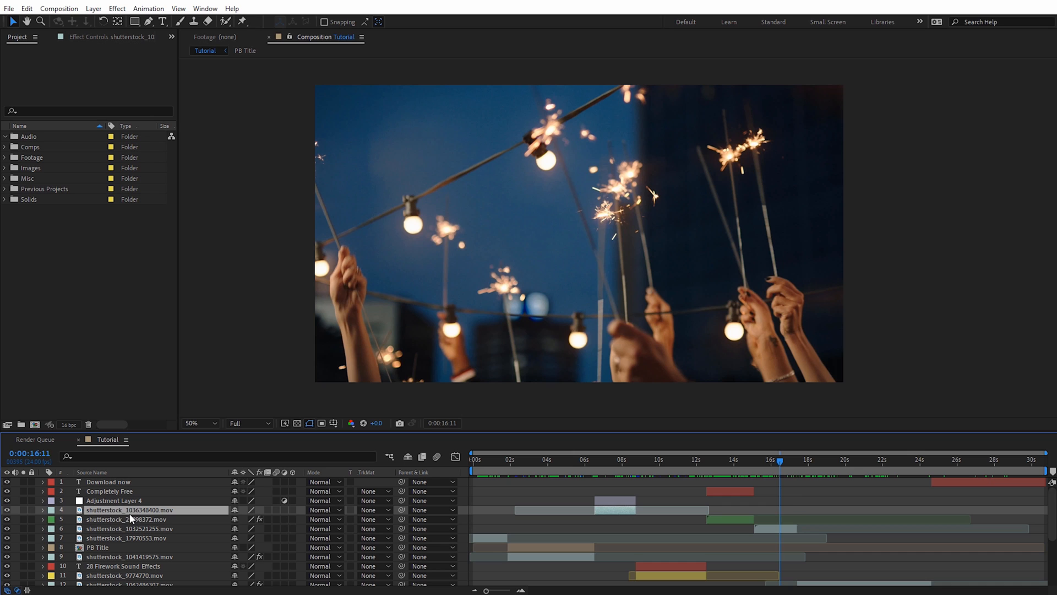
{"action": "key", "text": "f2"}
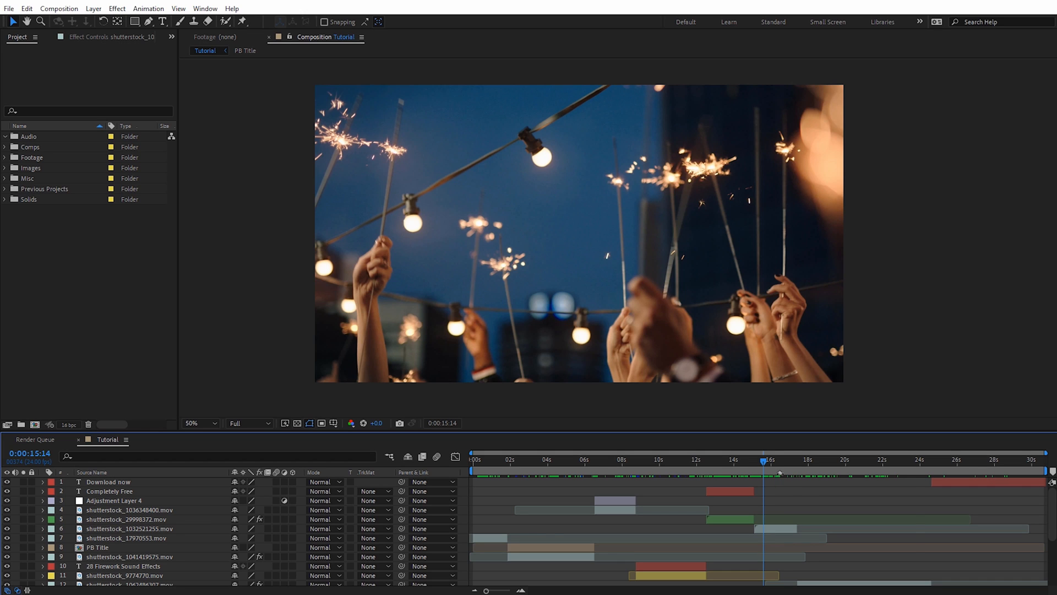
{"action": "right_click", "coordinate": [762, 459]}
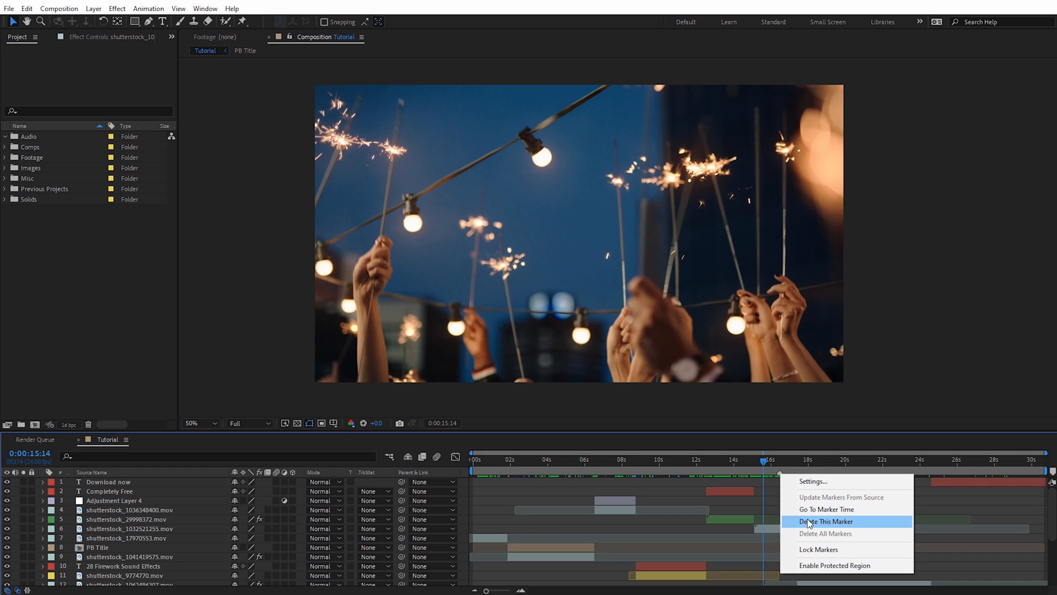
{"action": "mouse_move", "coordinate": [790, 476]}
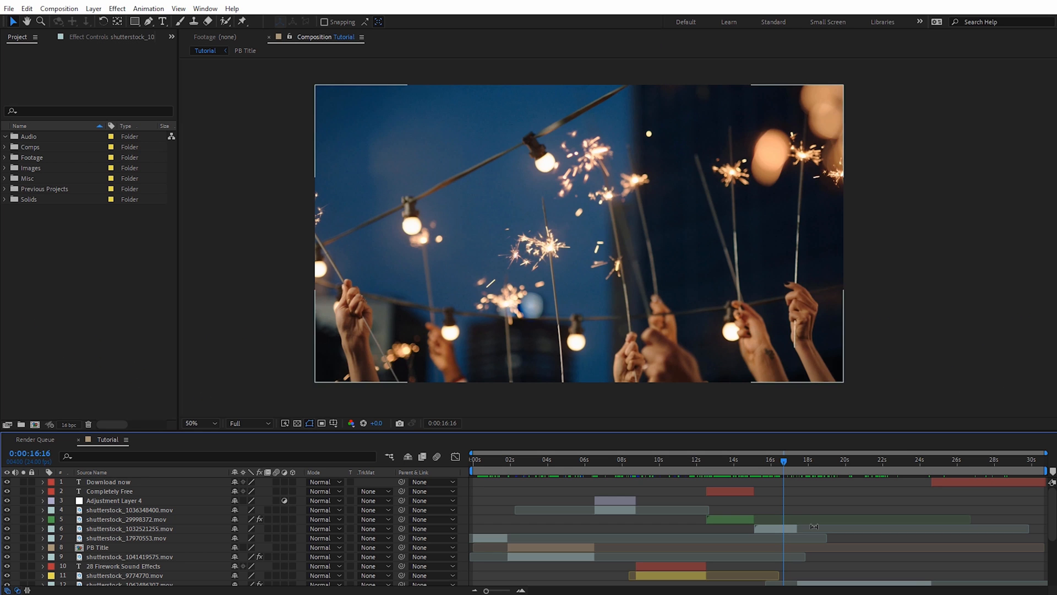
Create a composition marker commented 'Needs Editing' with a Yellow label and 0:00:02:00 duration
{"action": "left_click", "coordinate": [770, 460]}
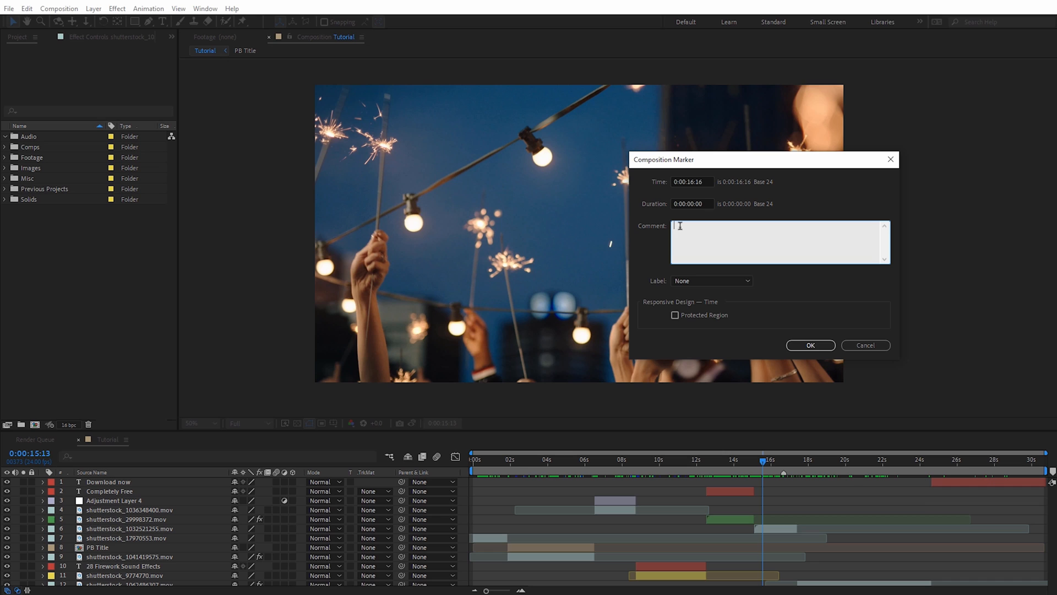
{"action": "type", "text": "Needs Editing"}
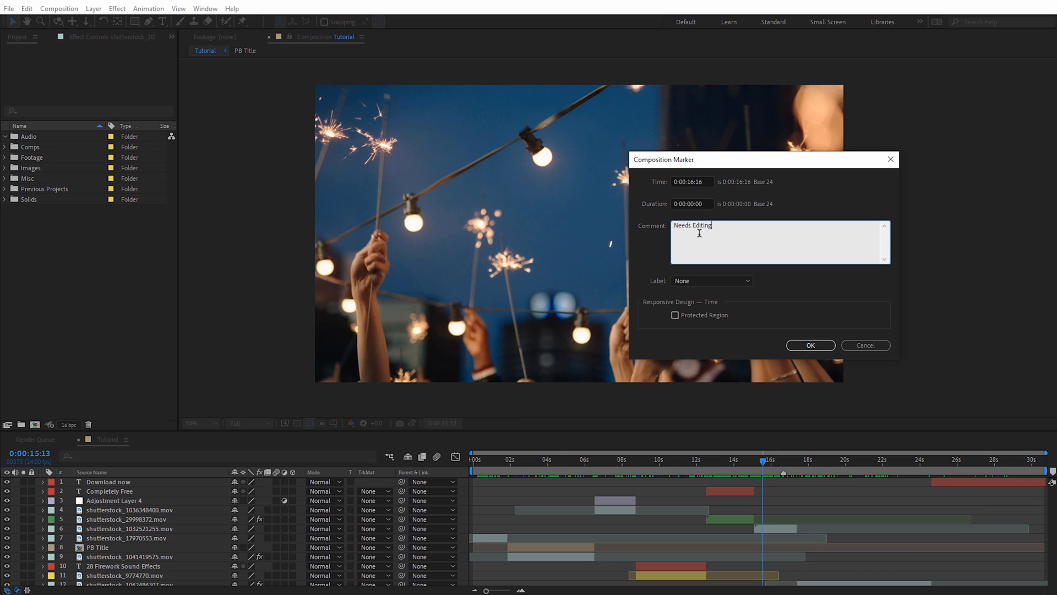
{"action": "left_click", "coordinate": [710, 281]}
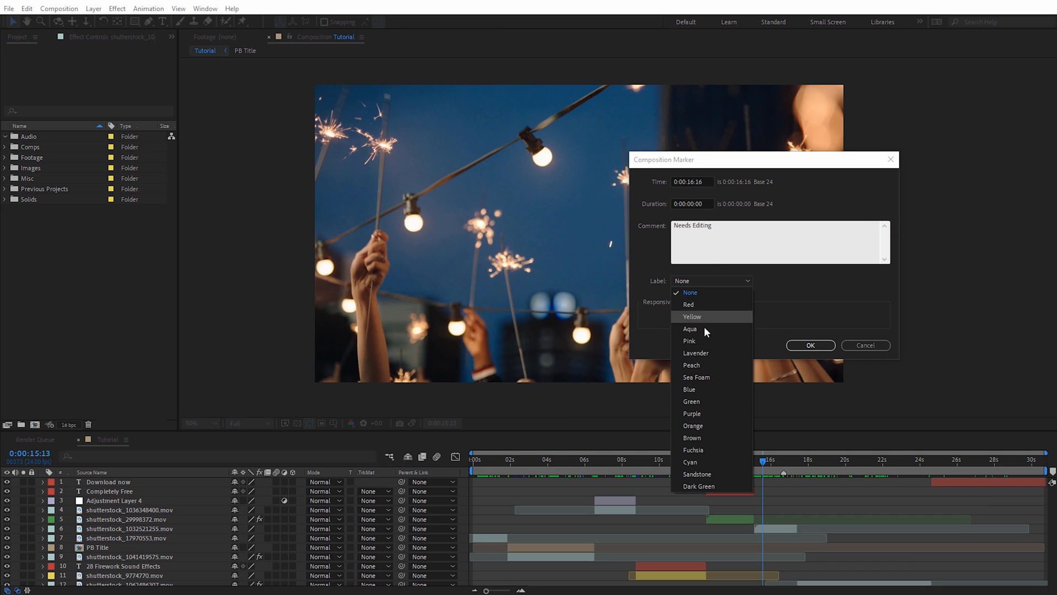
{"action": "mouse_move", "coordinate": [704, 352]}
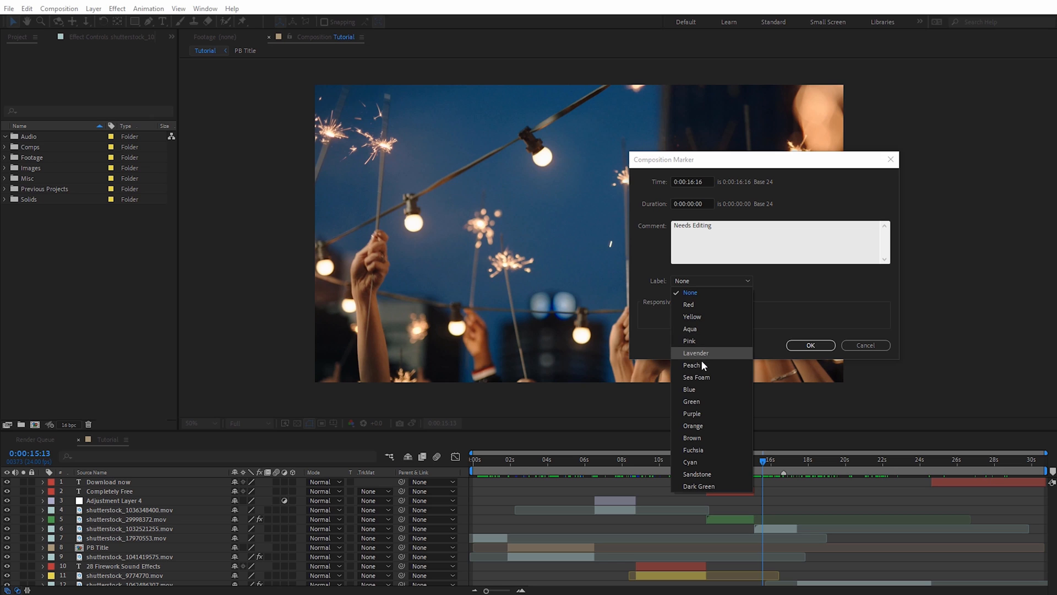
{"action": "mouse_move", "coordinate": [696, 376]}
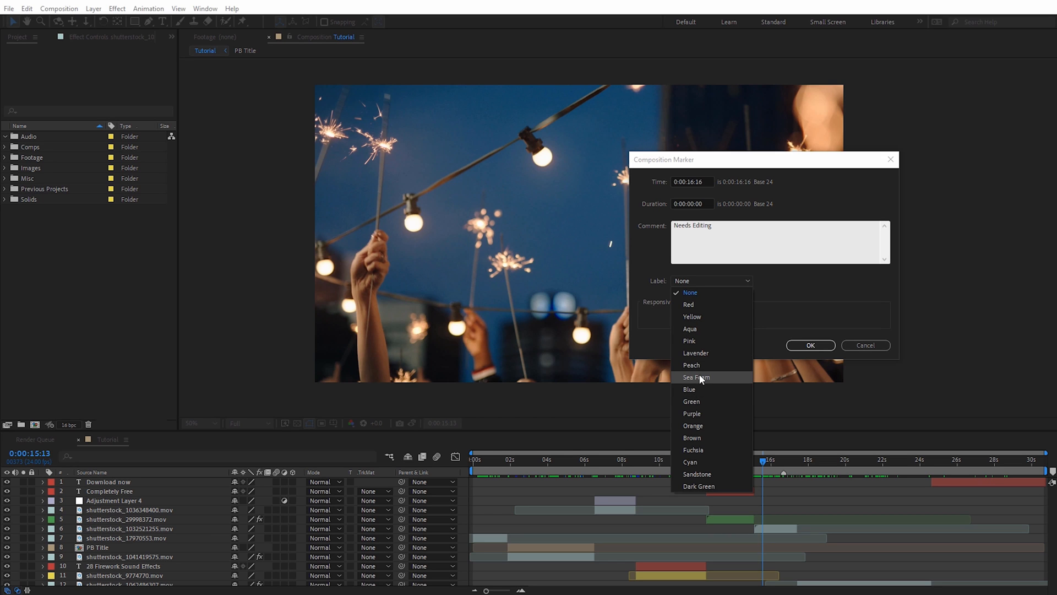
{"action": "mouse_move", "coordinate": [708, 325]}
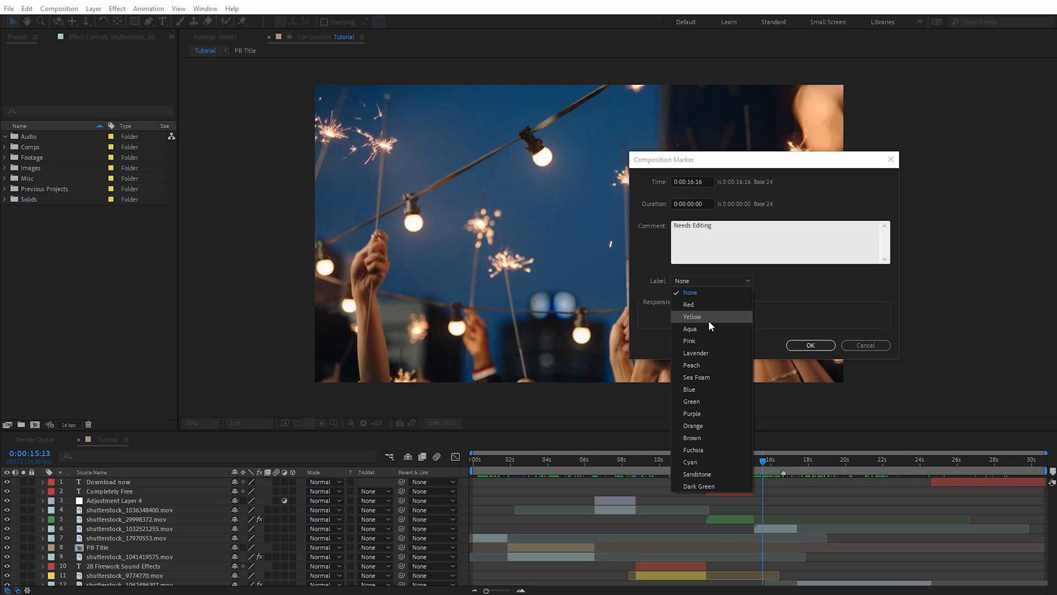
{"action": "left_click", "coordinate": [691, 316]}
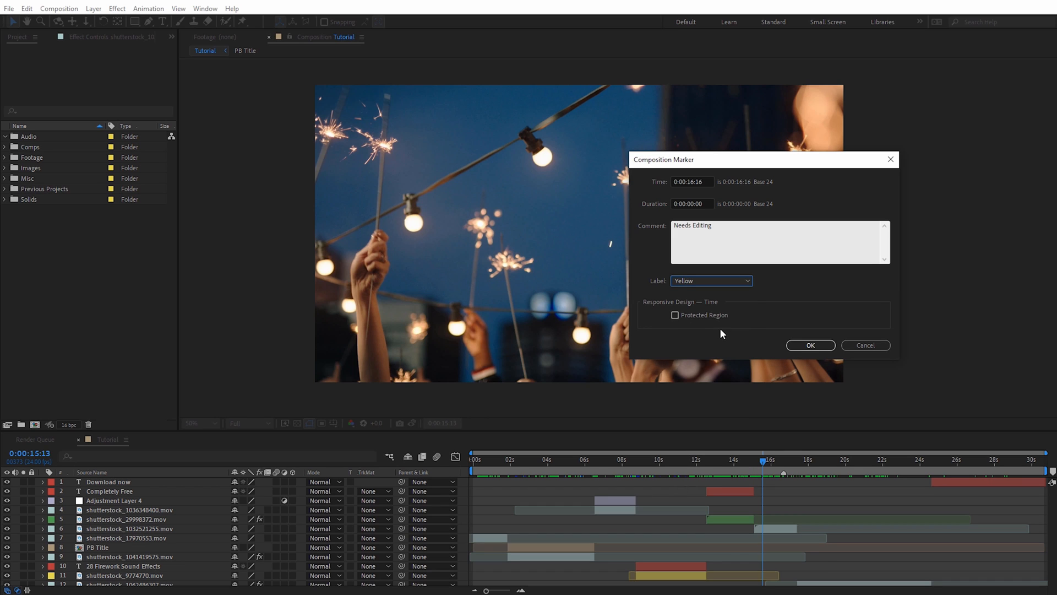
{"action": "mouse_move", "coordinate": [776, 472]}
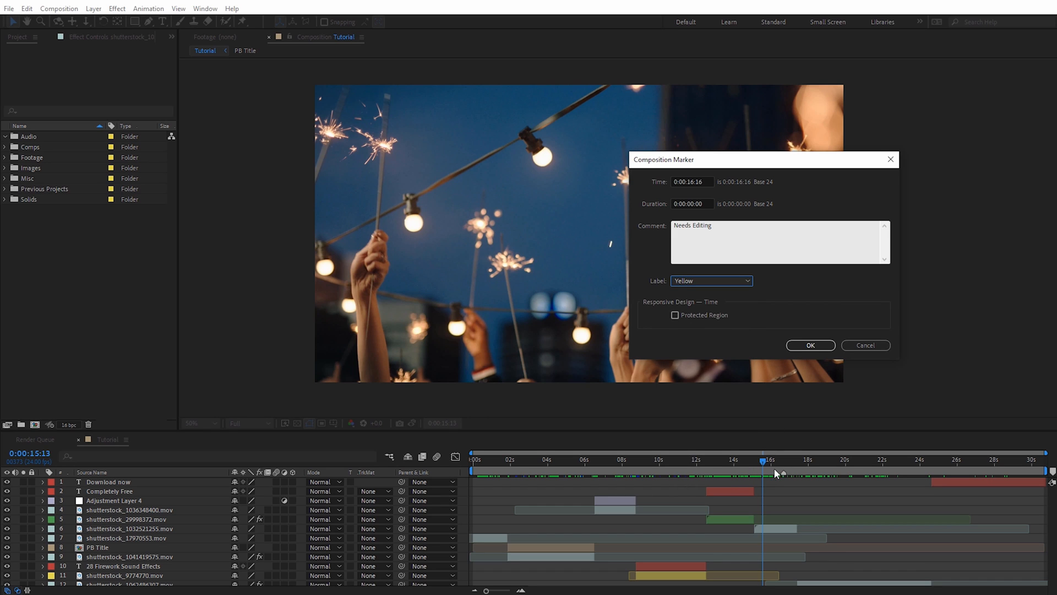
{"action": "mouse_move", "coordinate": [686, 220]}
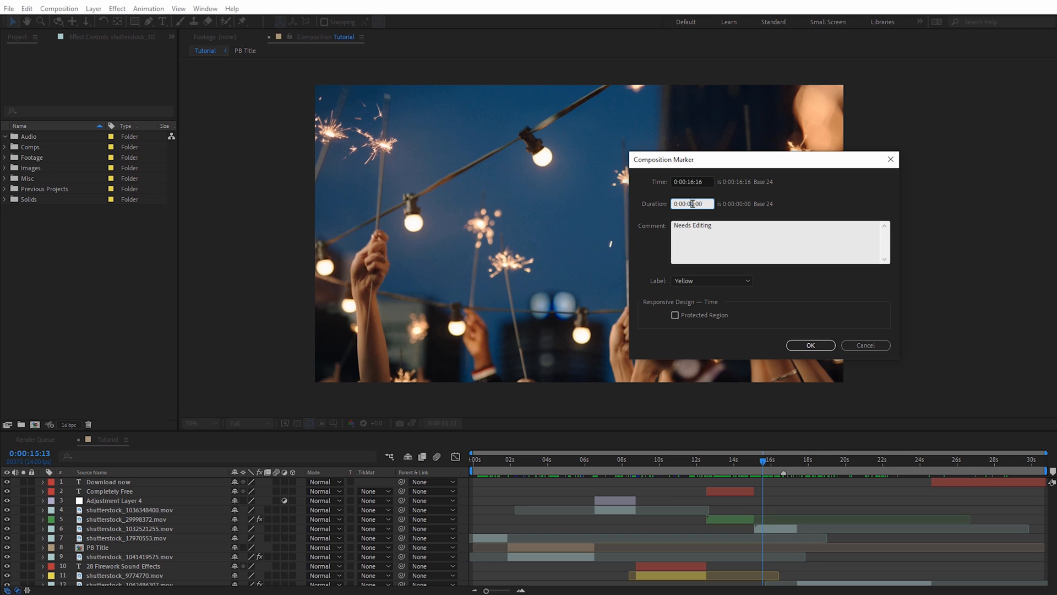
{"action": "type", "text": "0:00:02:00"}
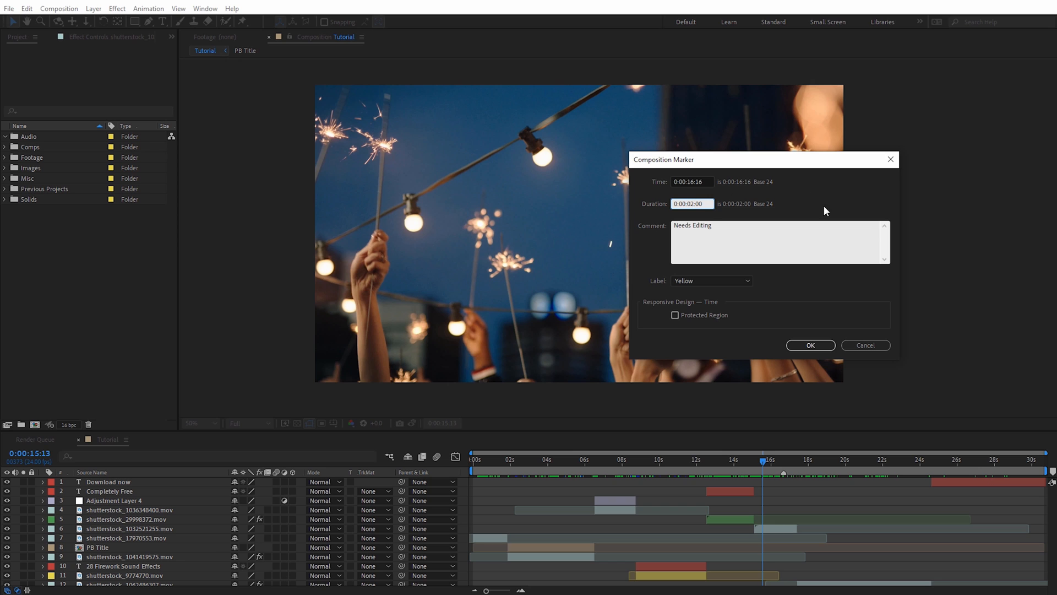
{"action": "left_click", "coordinate": [809, 345]}
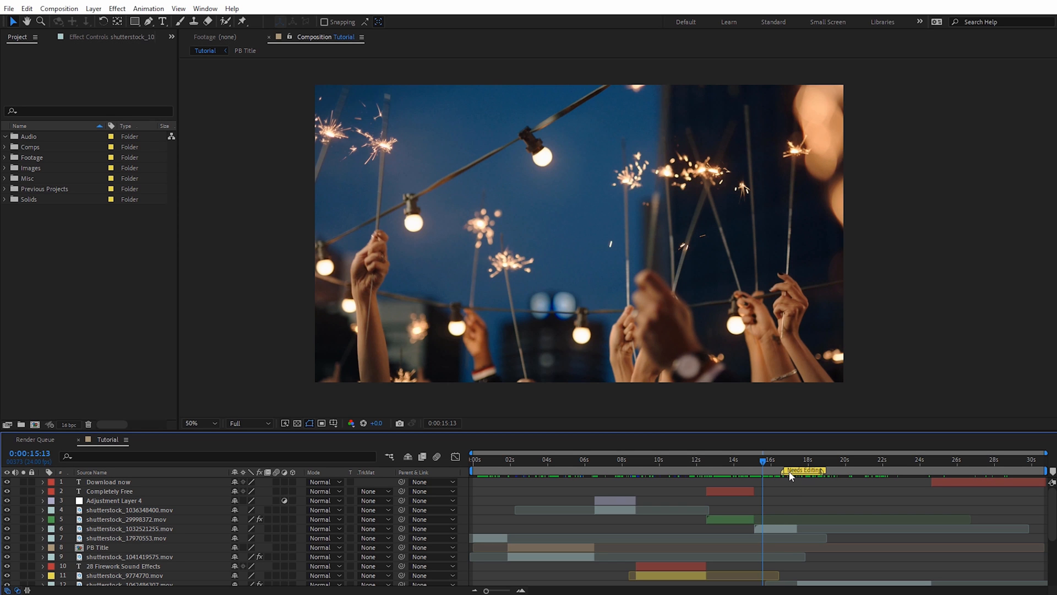
Scrub through the Needs Editing marker's range and remove it from the timeline
{"action": "left_click", "coordinate": [775, 459]}
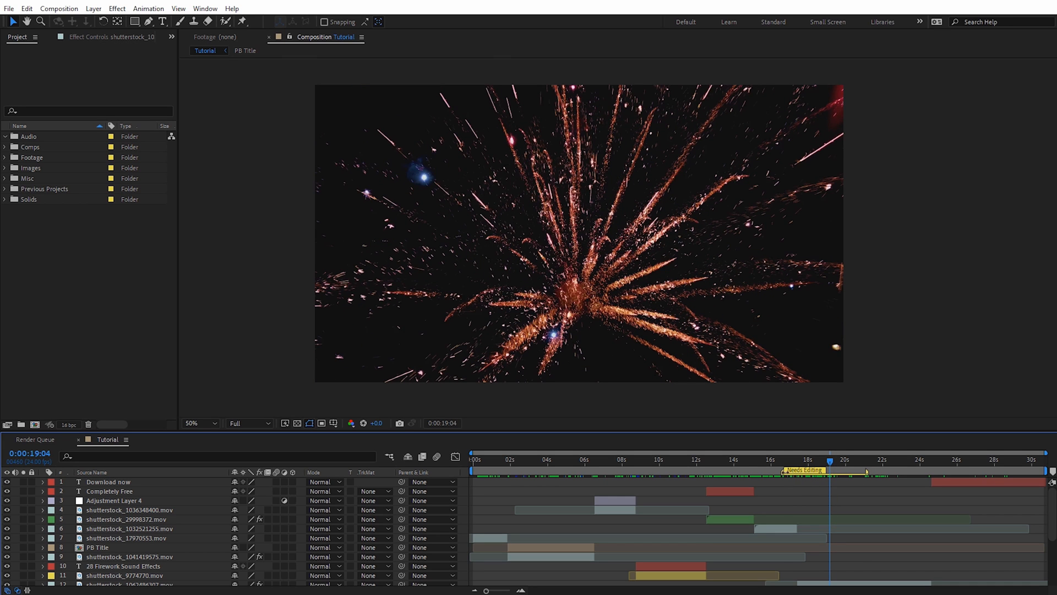
{"action": "left_click", "coordinate": [782, 460]}
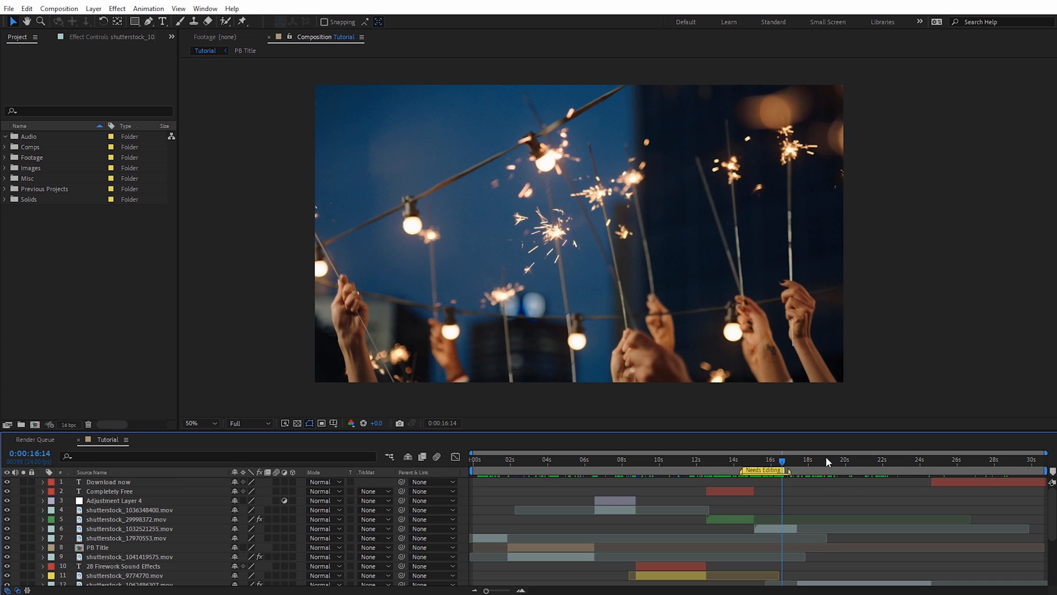
{"action": "mouse_move", "coordinate": [744, 493]}
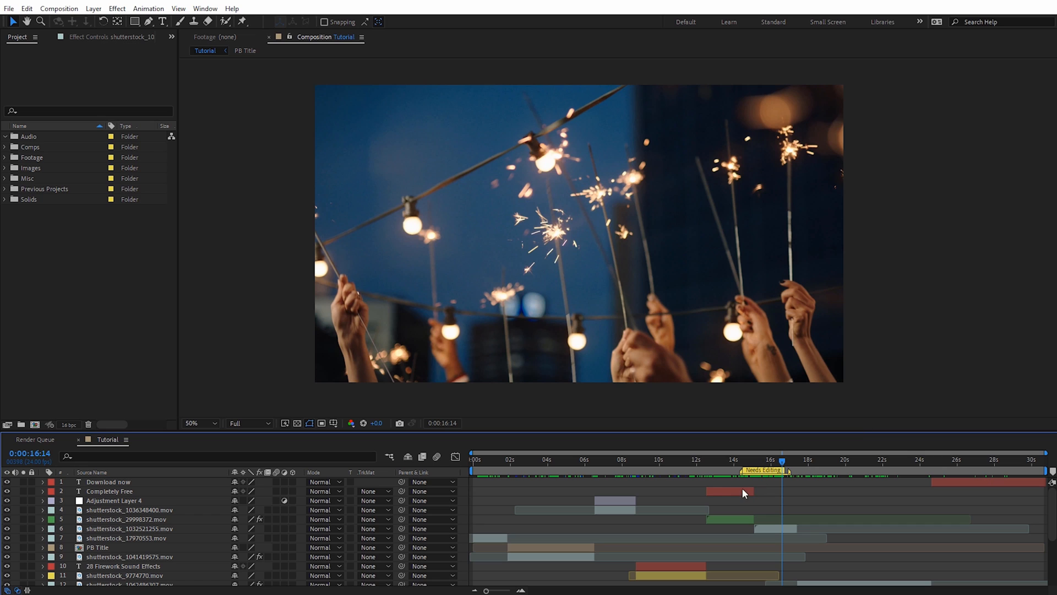
{"action": "mouse_move", "coordinate": [726, 497]}
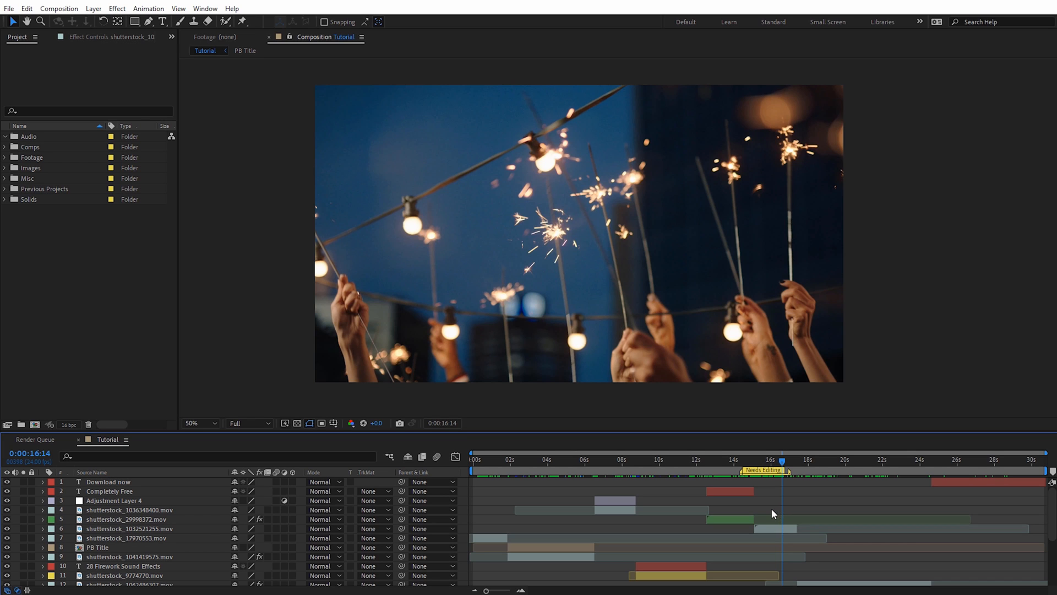
{"action": "mouse_move", "coordinate": [792, 488]}
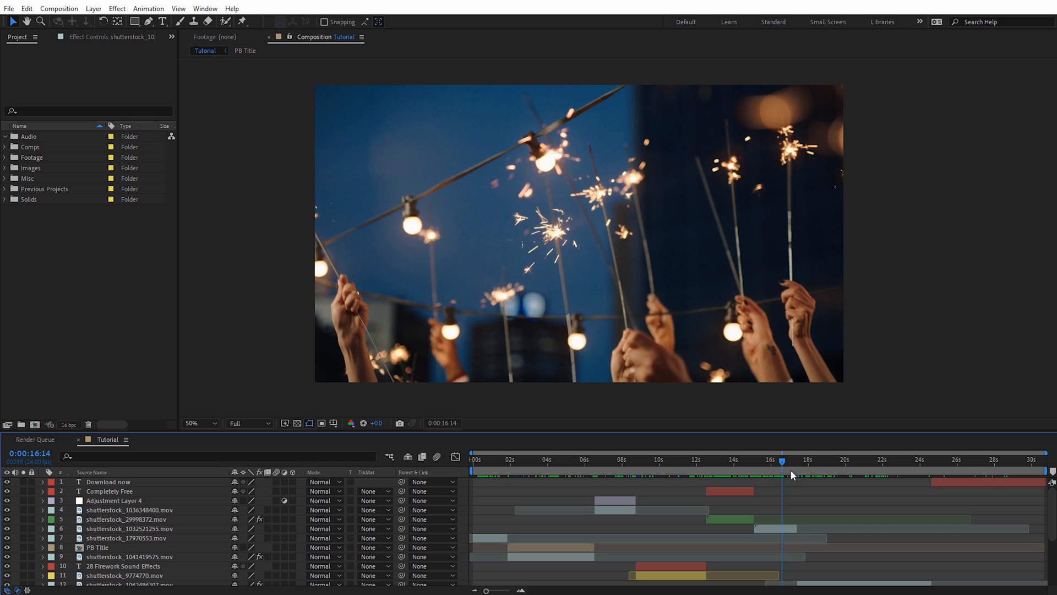
{"action": "mouse_move", "coordinate": [760, 479]}
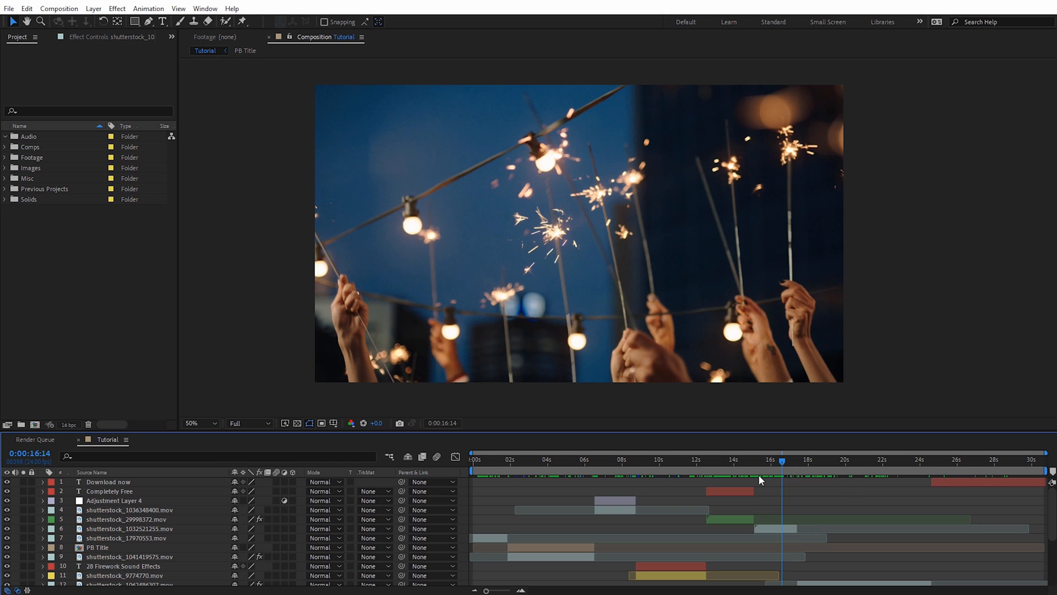
{"action": "left_click", "coordinate": [724, 459]}
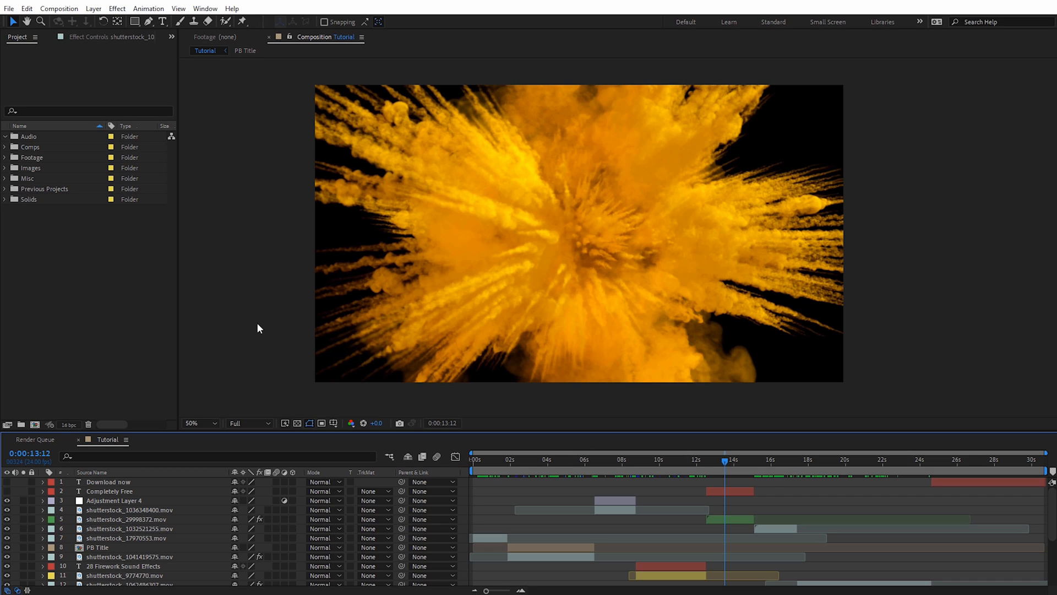
{"action": "mouse_move", "coordinate": [30, 152]}
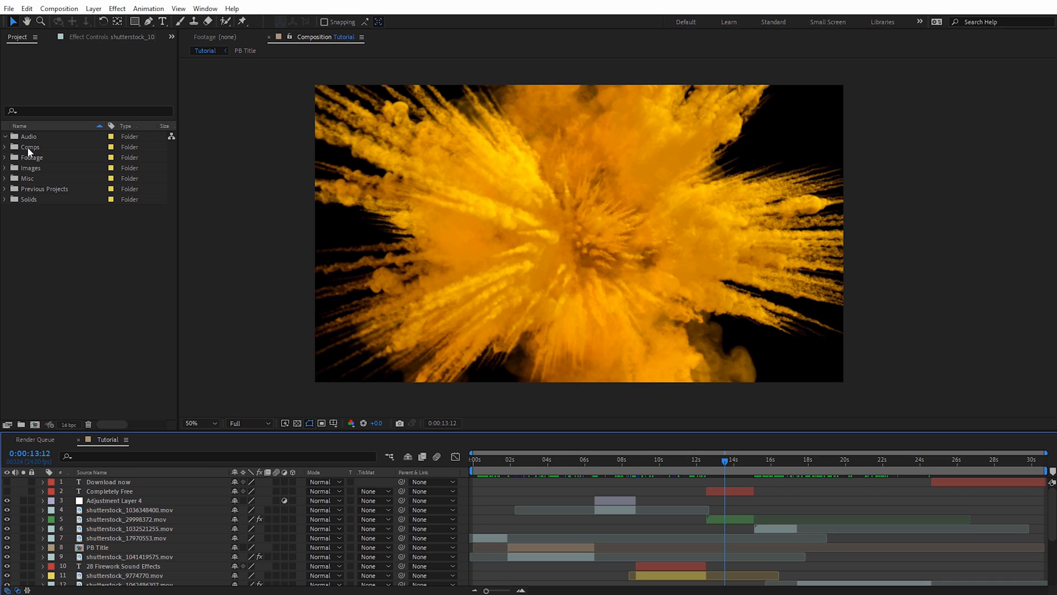
{"action": "mouse_move", "coordinate": [31, 201]}
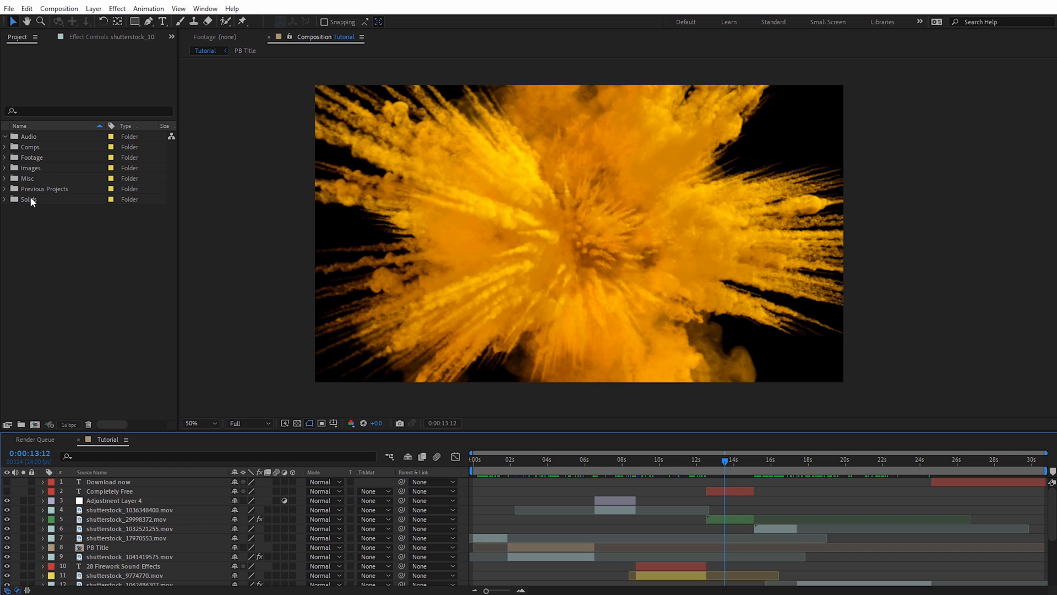
{"action": "mouse_move", "coordinate": [39, 239]}
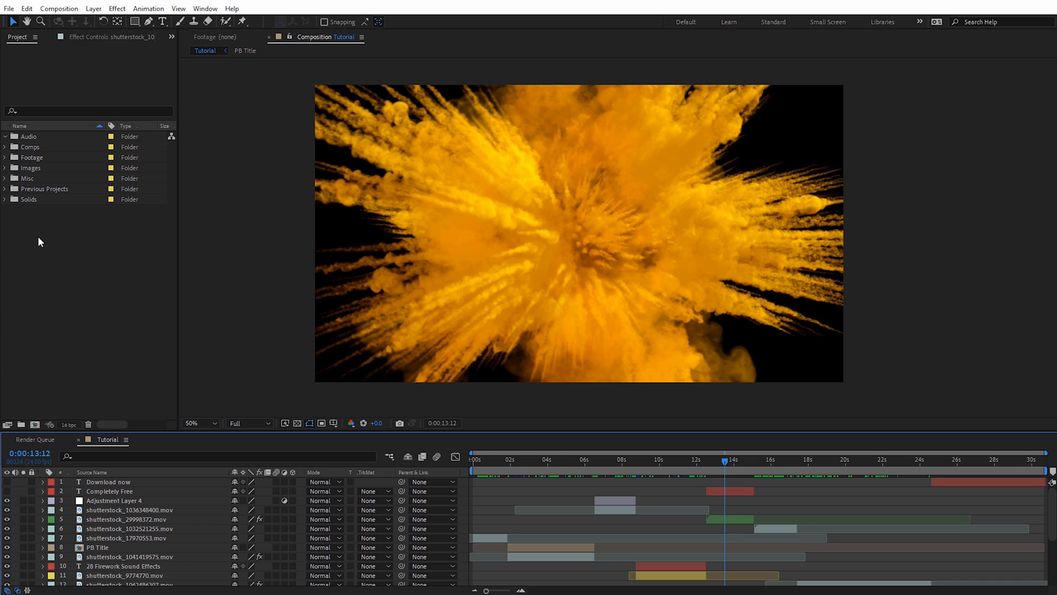
{"action": "mouse_move", "coordinate": [34, 203]}
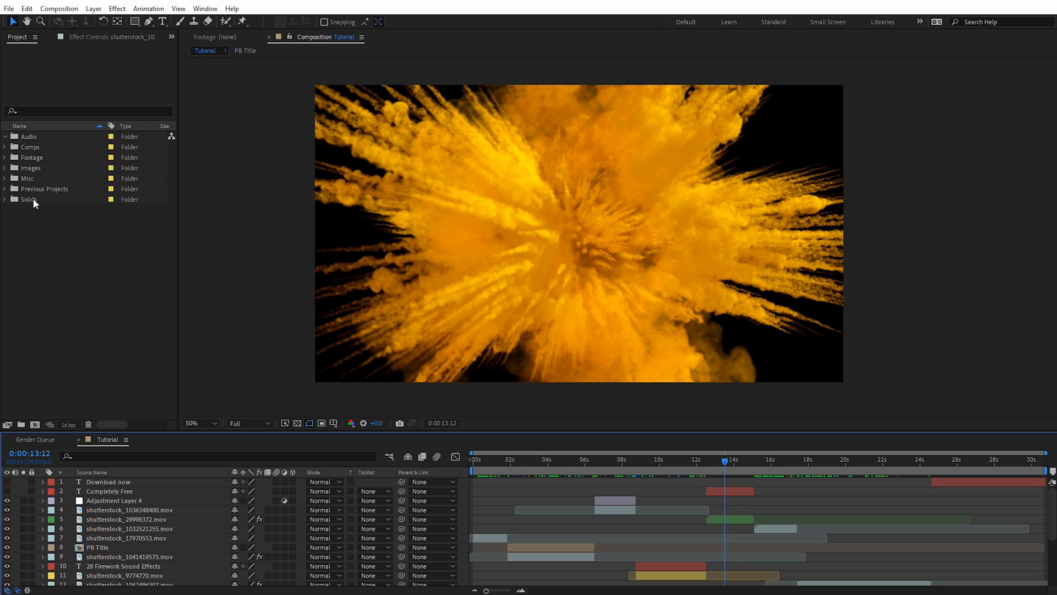
{"action": "mouse_move", "coordinate": [274, 244]}
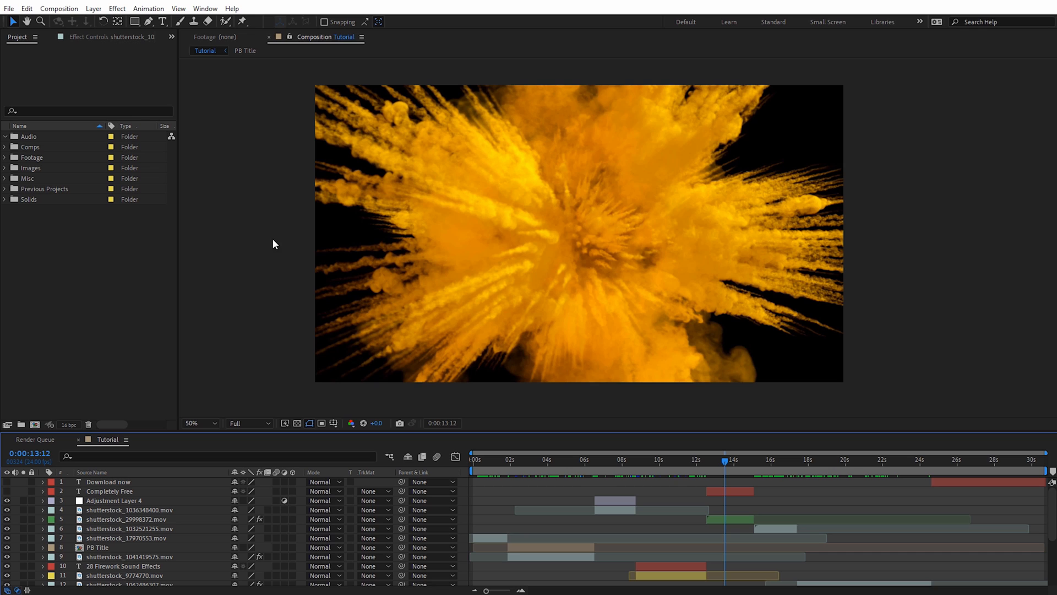
{"action": "mouse_move", "coordinate": [114, 217]}
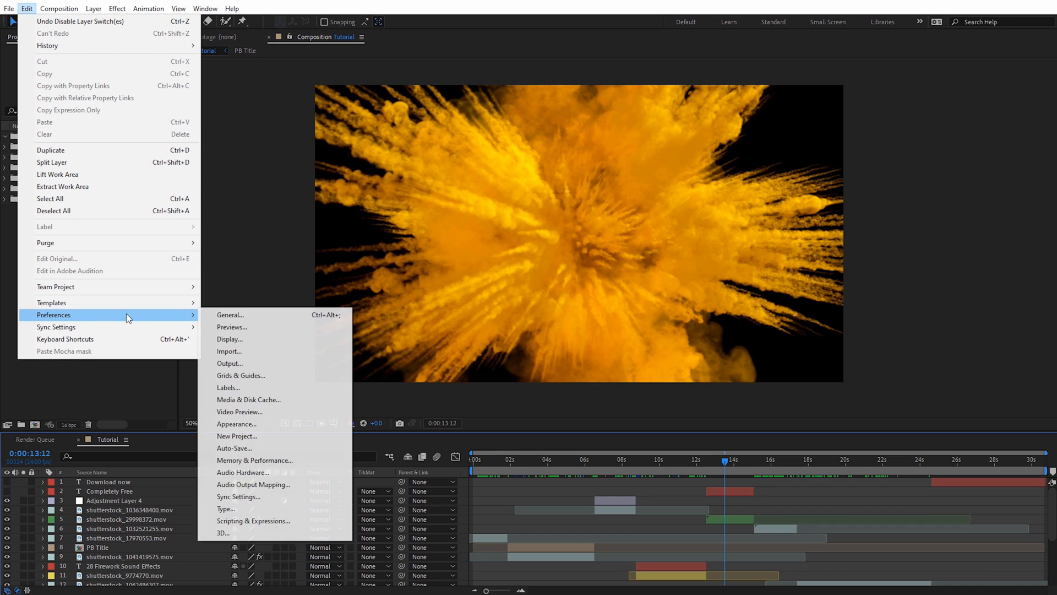
Check the New Project preferences use My AE Starter Template 2020.aep and accept them
{"action": "left_click", "coordinate": [231, 315]}
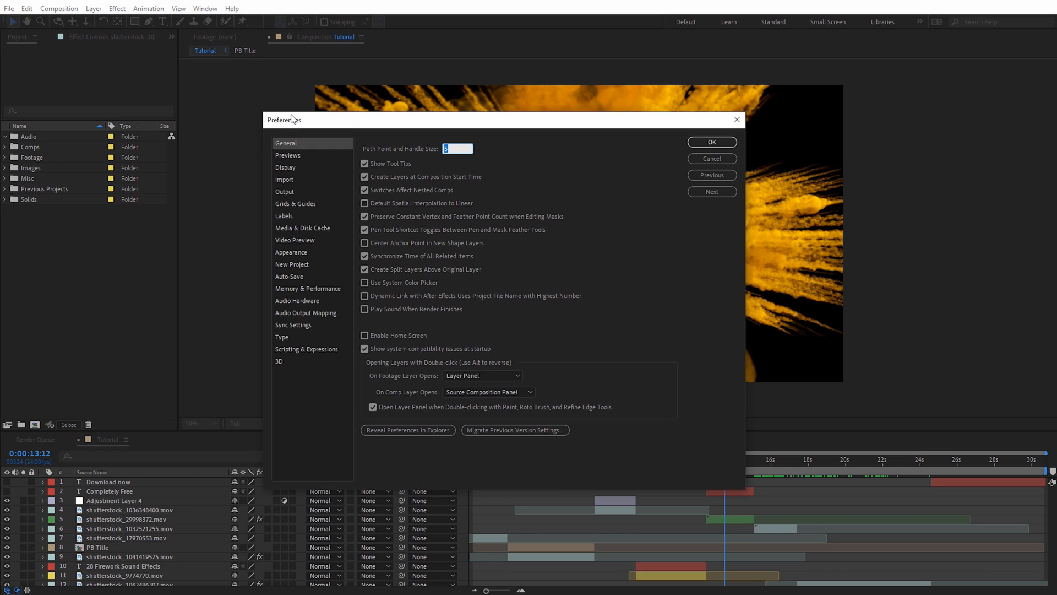
{"action": "left_click", "coordinate": [292, 263]}
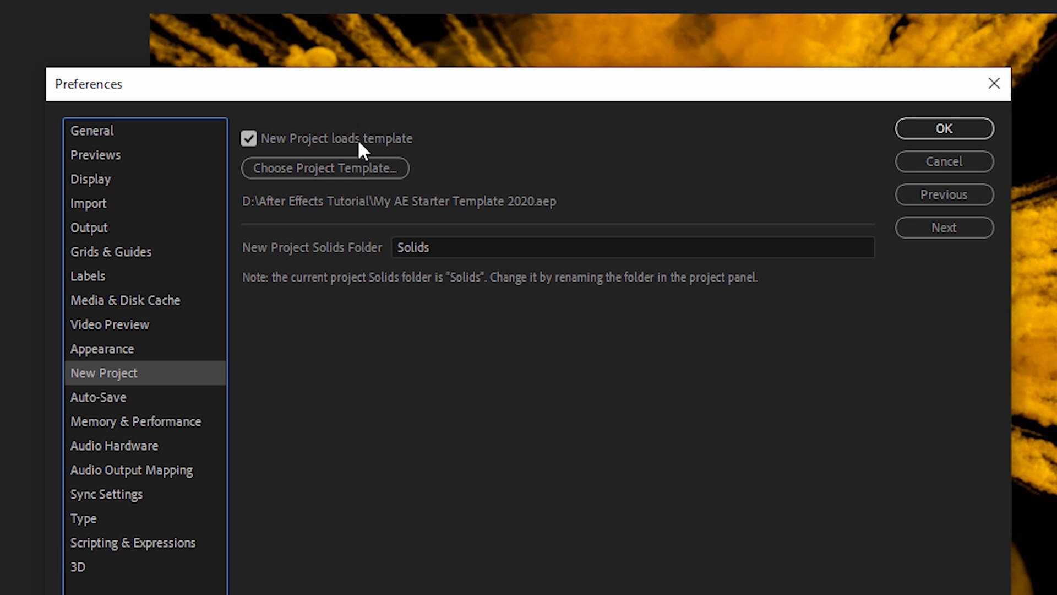
{"action": "mouse_move", "coordinate": [368, 197]}
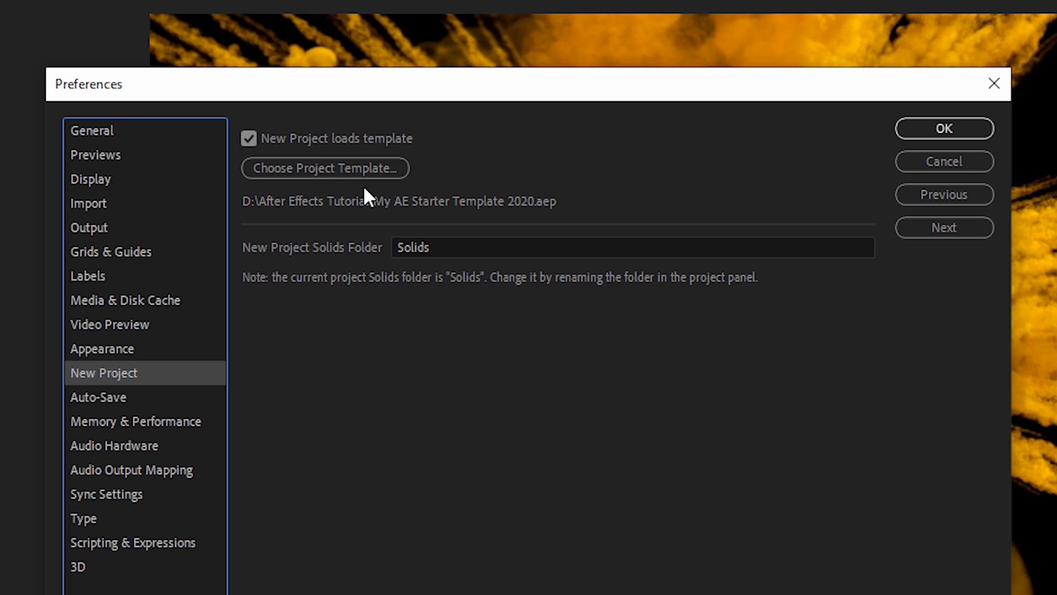
{"action": "mouse_move", "coordinate": [430, 207]}
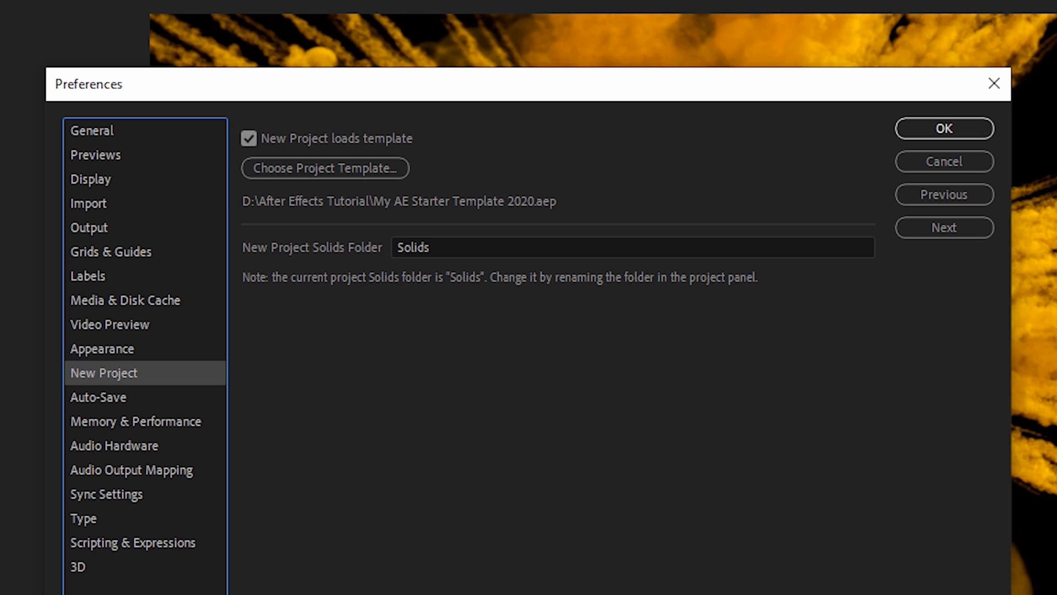
{"action": "mouse_move", "coordinate": [489, 239]}
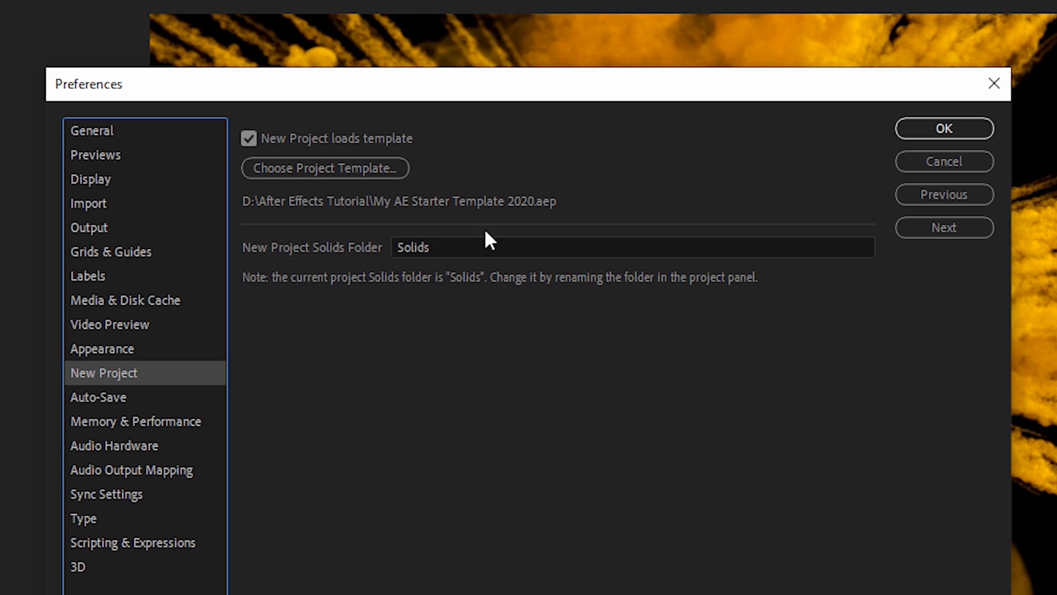
{"action": "mouse_move", "coordinate": [417, 211]}
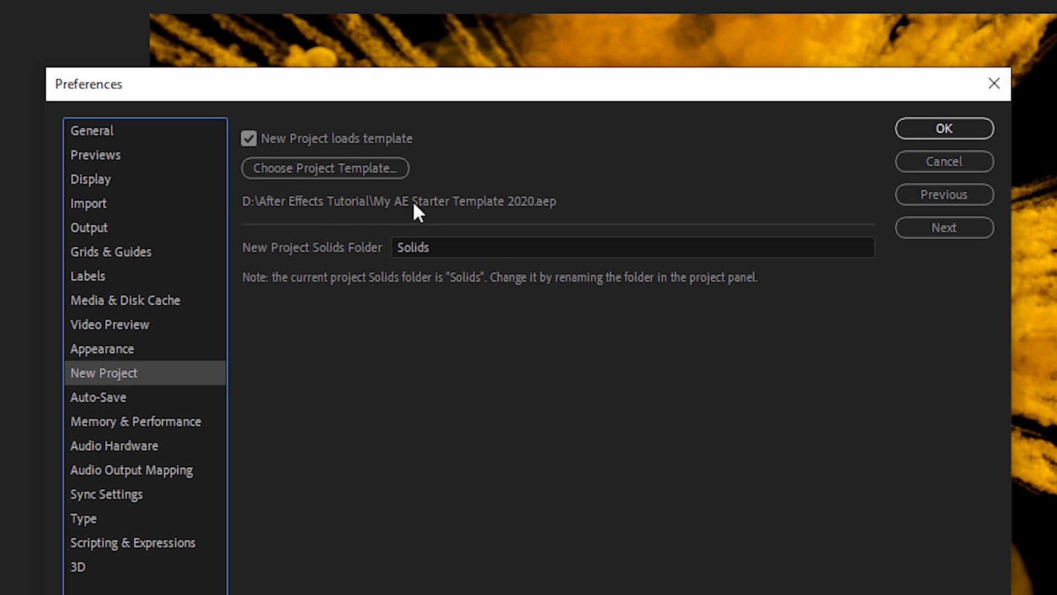
{"action": "left_click", "coordinate": [944, 127]}
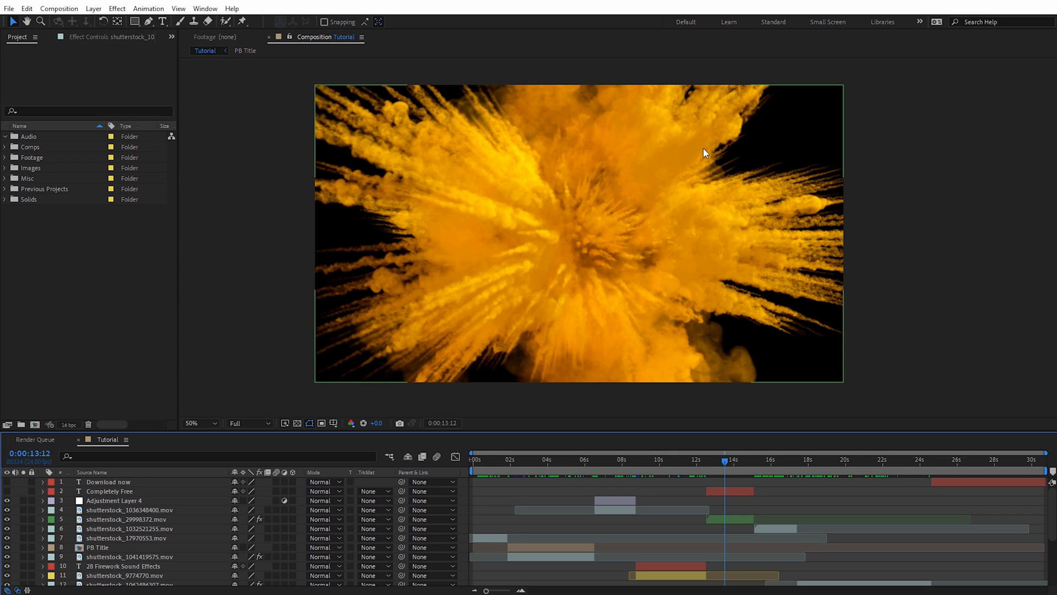
{"action": "mouse_move", "coordinate": [64, 229]}
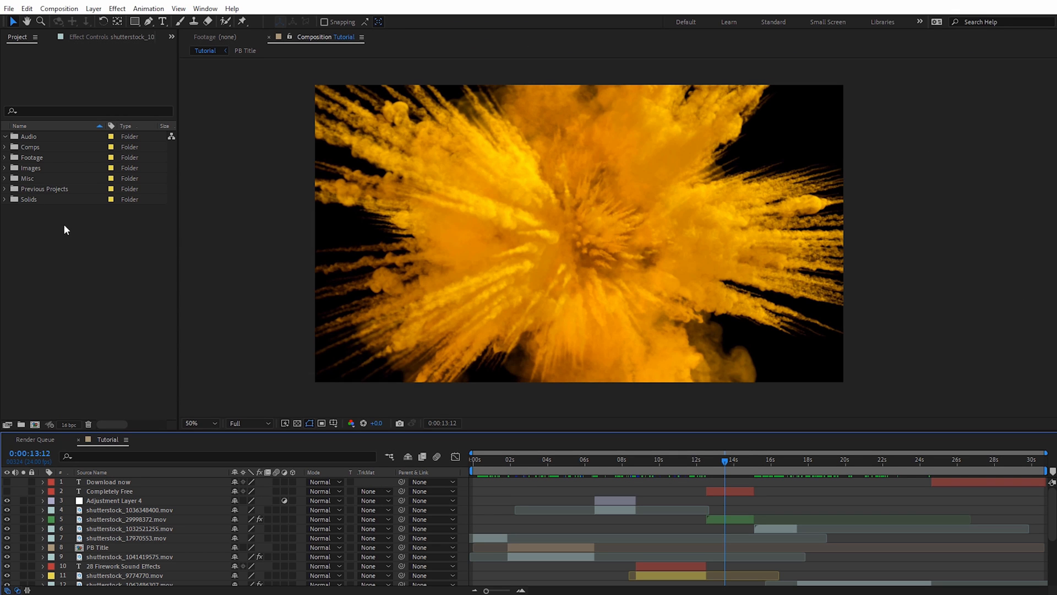
{"action": "mouse_move", "coordinate": [25, 214]}
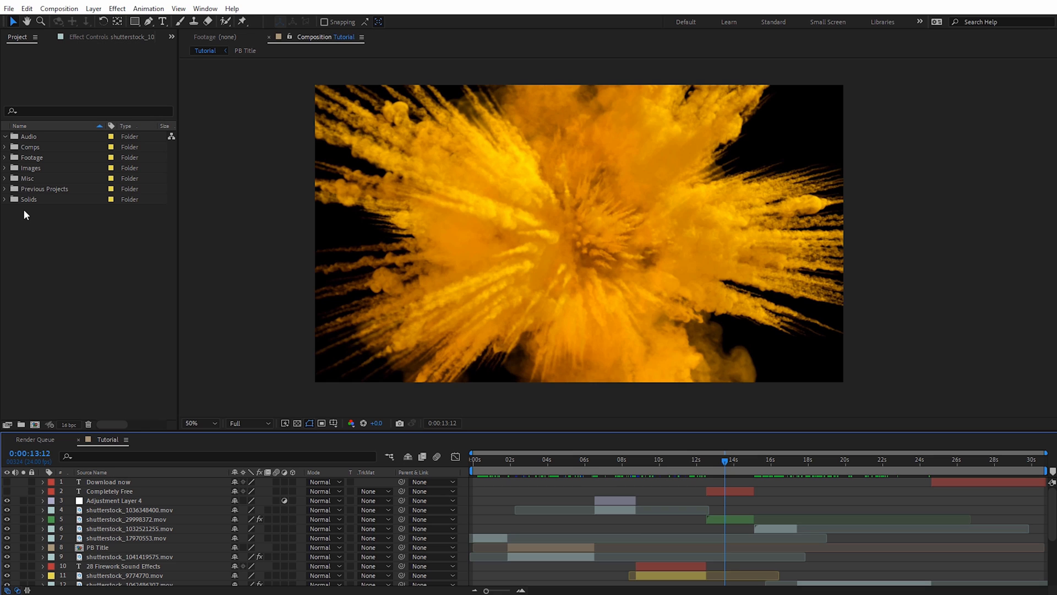
{"action": "mouse_move", "coordinate": [118, 210]}
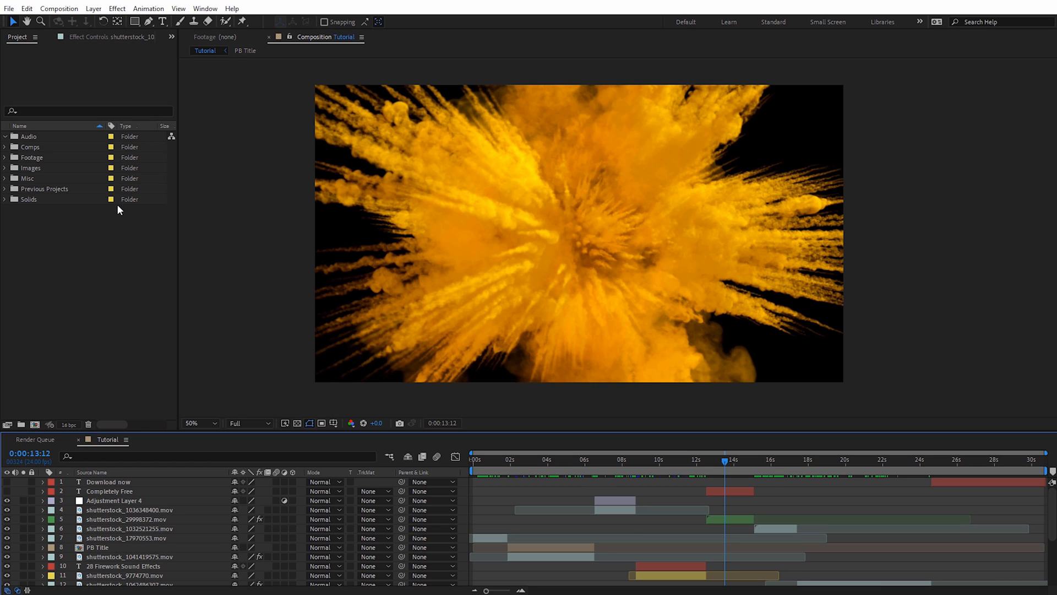
{"action": "mouse_move", "coordinate": [121, 222]}
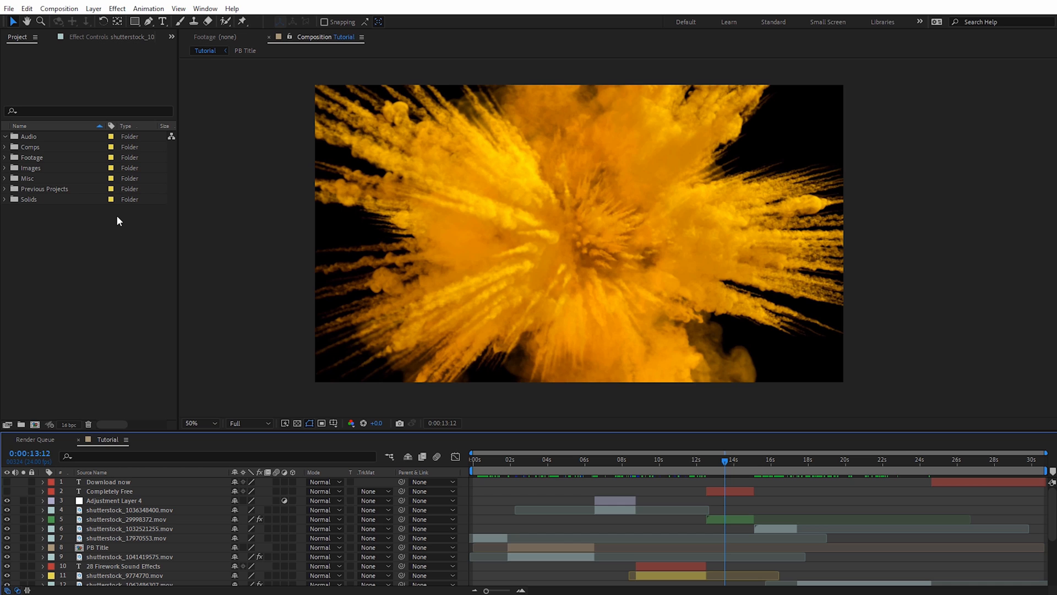
{"action": "left_click", "coordinate": [618, 459]}
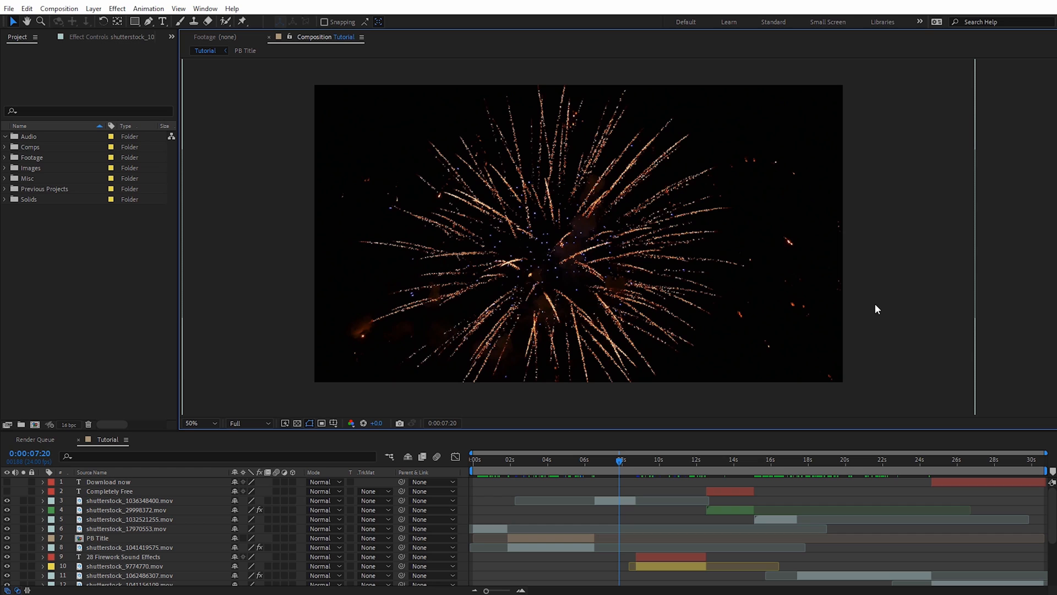
{"action": "mouse_move", "coordinate": [641, 273]}
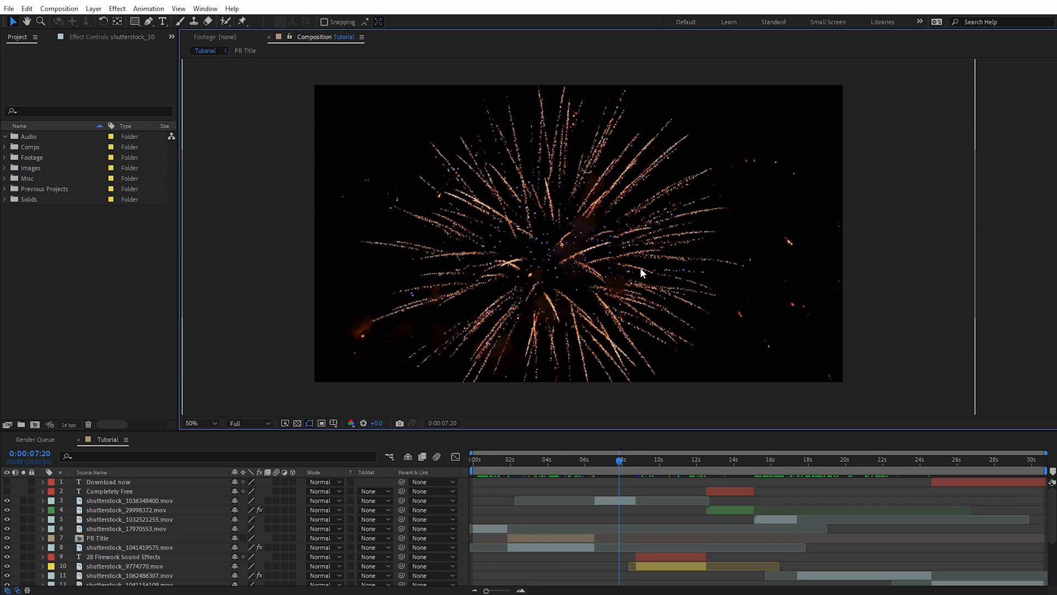
{"action": "mouse_move", "coordinate": [311, 159]}
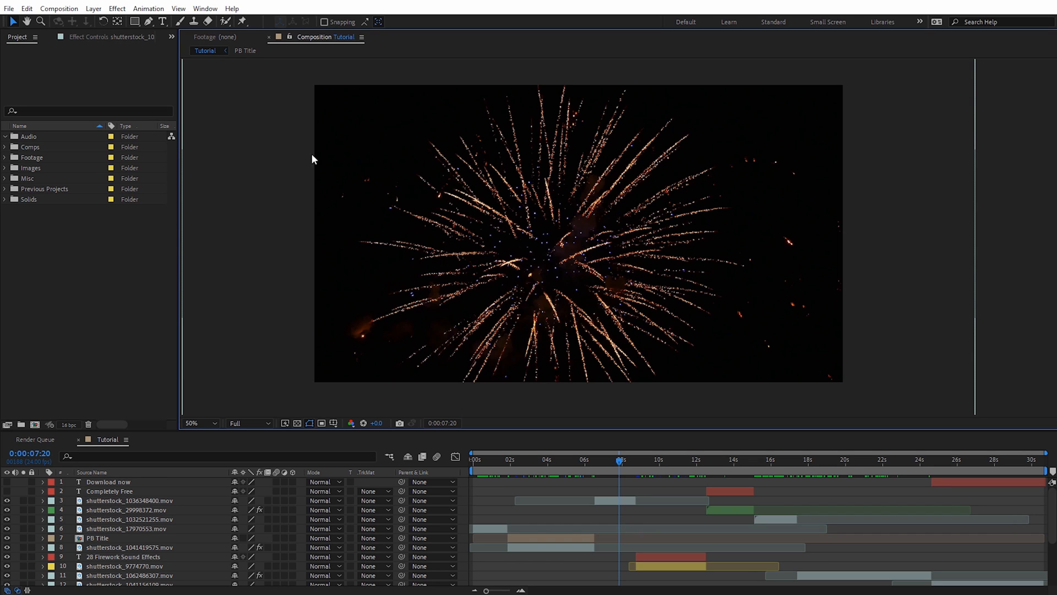
Select layer 3 shutterstock_1036348400.mov, viewing its full extent at 25% before returning to 50%
{"action": "left_click", "coordinate": [199, 423]}
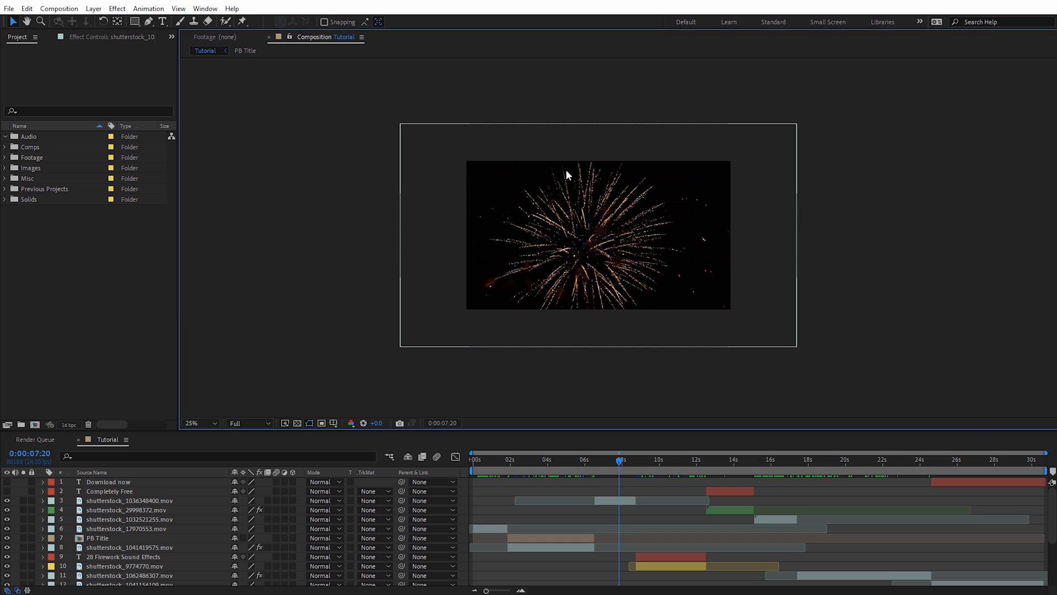
{"action": "mouse_move", "coordinate": [719, 312]}
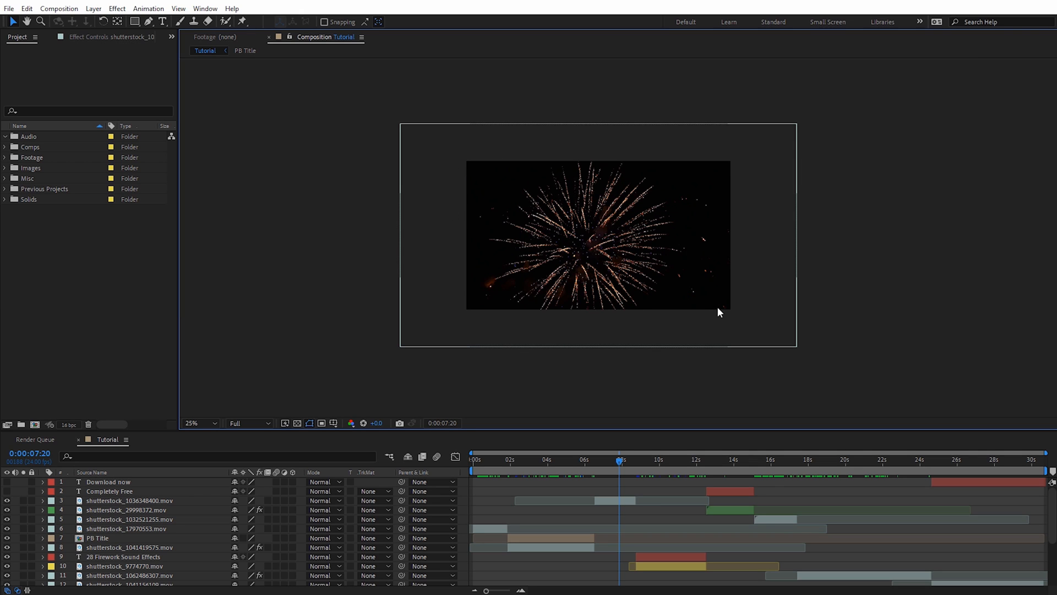
{"action": "left_click", "coordinate": [128, 500]}
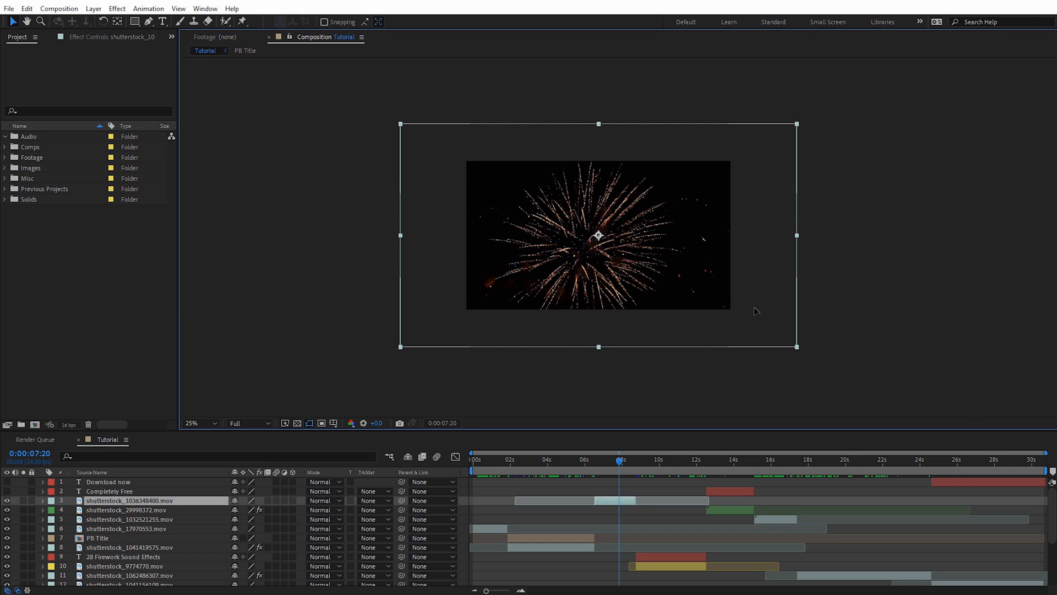
{"action": "mouse_move", "coordinate": [416, 276]}
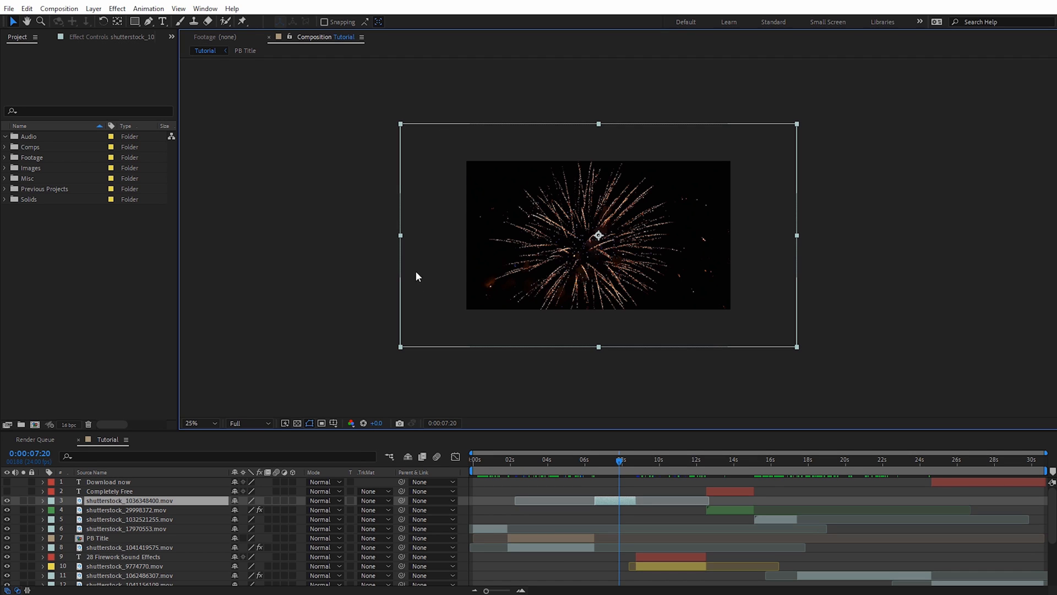
{"action": "mouse_move", "coordinate": [770, 301]}
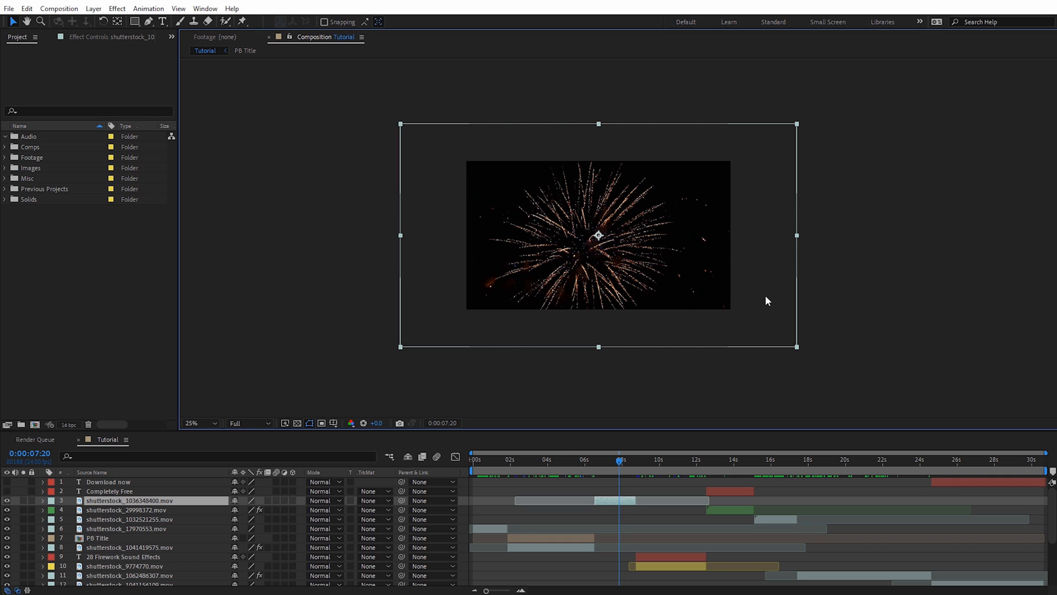
{"action": "left_click", "coordinate": [199, 423]}
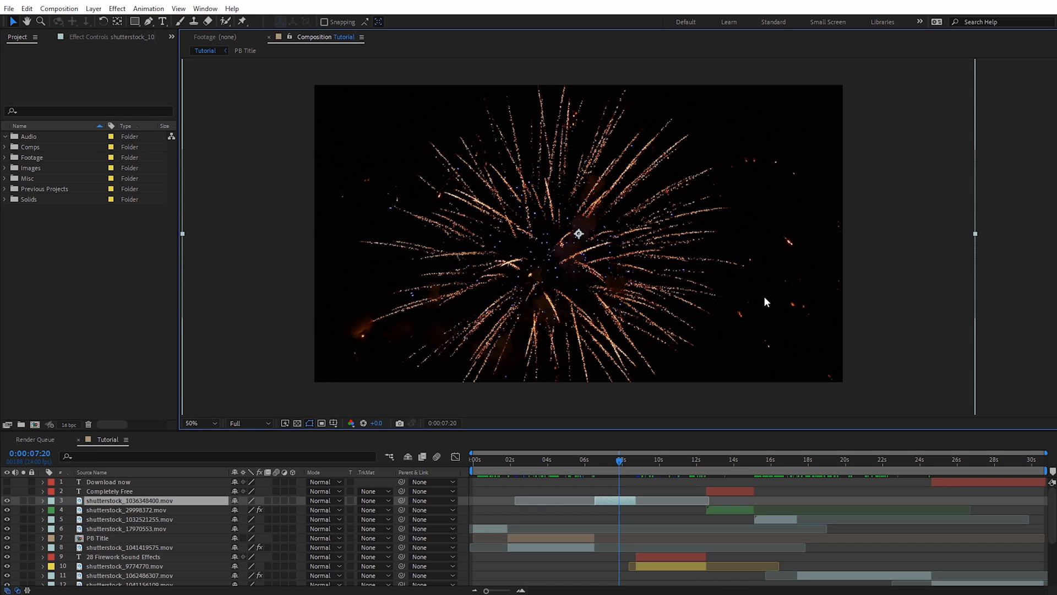
{"action": "mouse_move", "coordinate": [605, 504]}
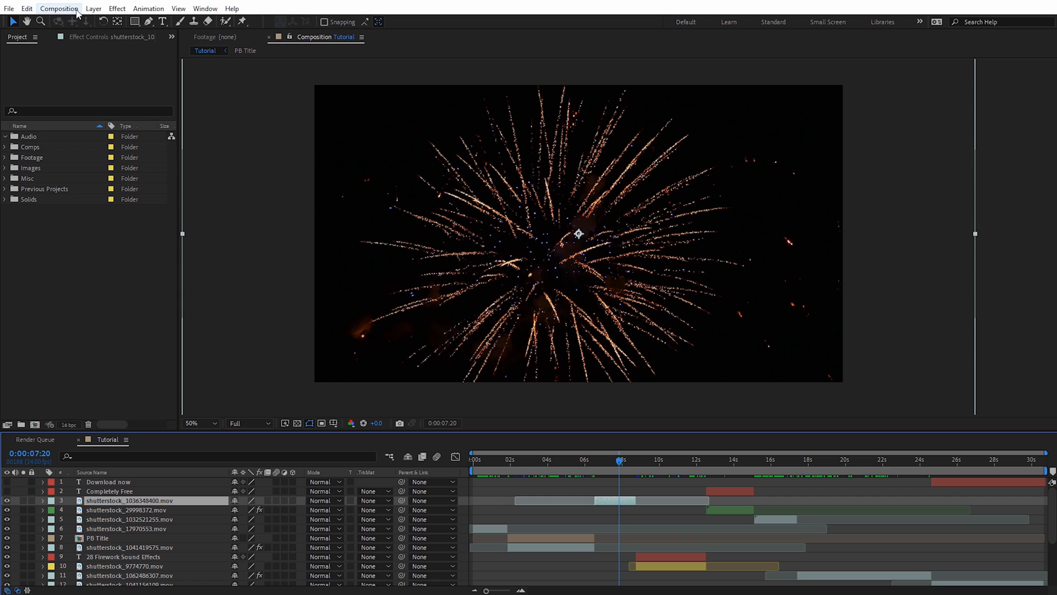
Pre-compose the firework clip moving all attributes, then undo it back to the original .mov layer
{"action": "left_click", "coordinate": [92, 7]}
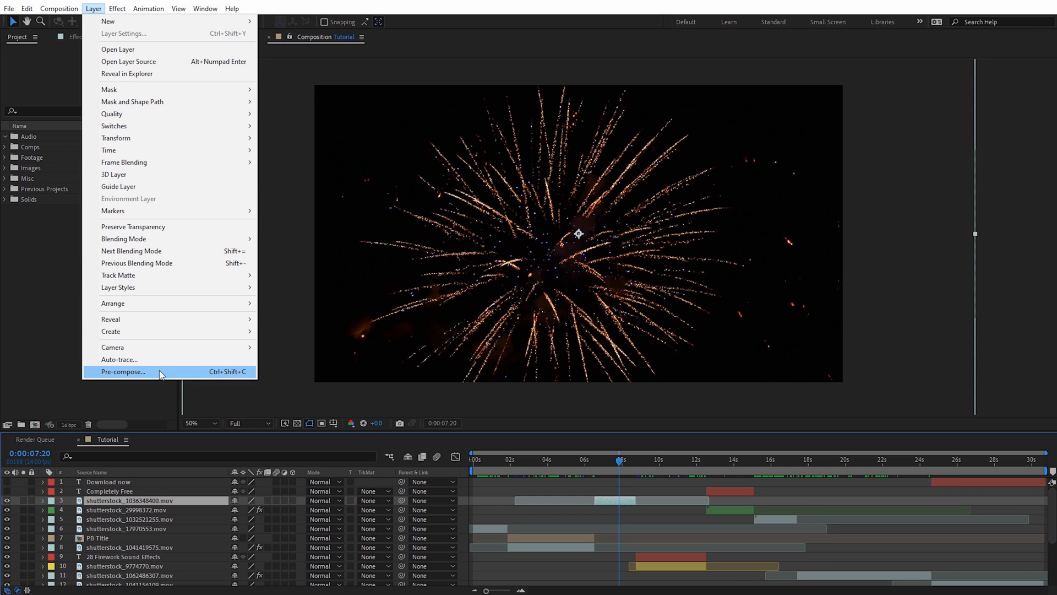
{"action": "left_click", "coordinate": [123, 371]}
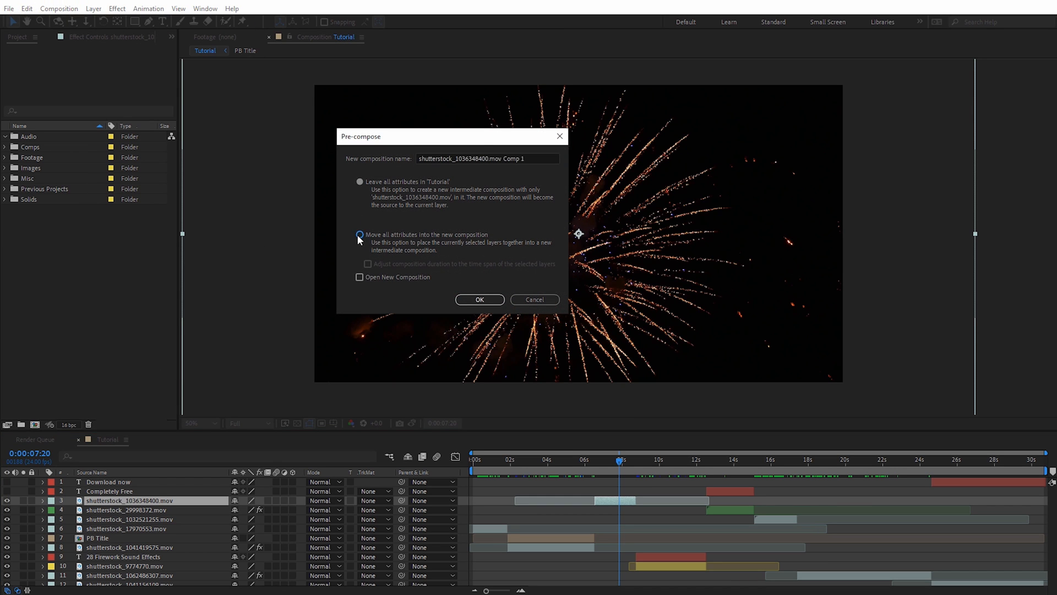
{"action": "left_click", "coordinate": [359, 236]}
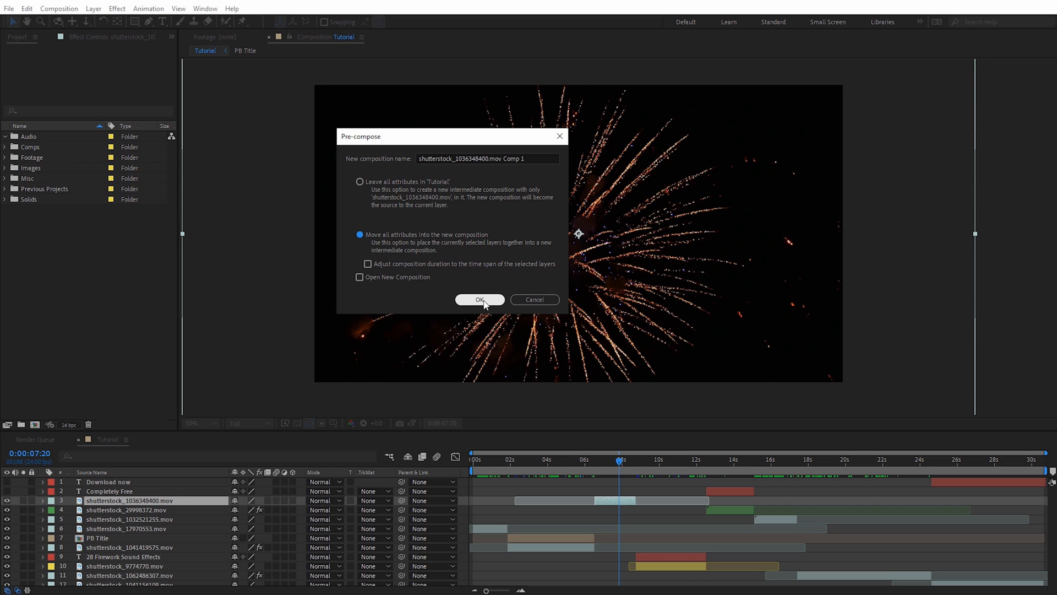
{"action": "left_click", "coordinate": [479, 299]}
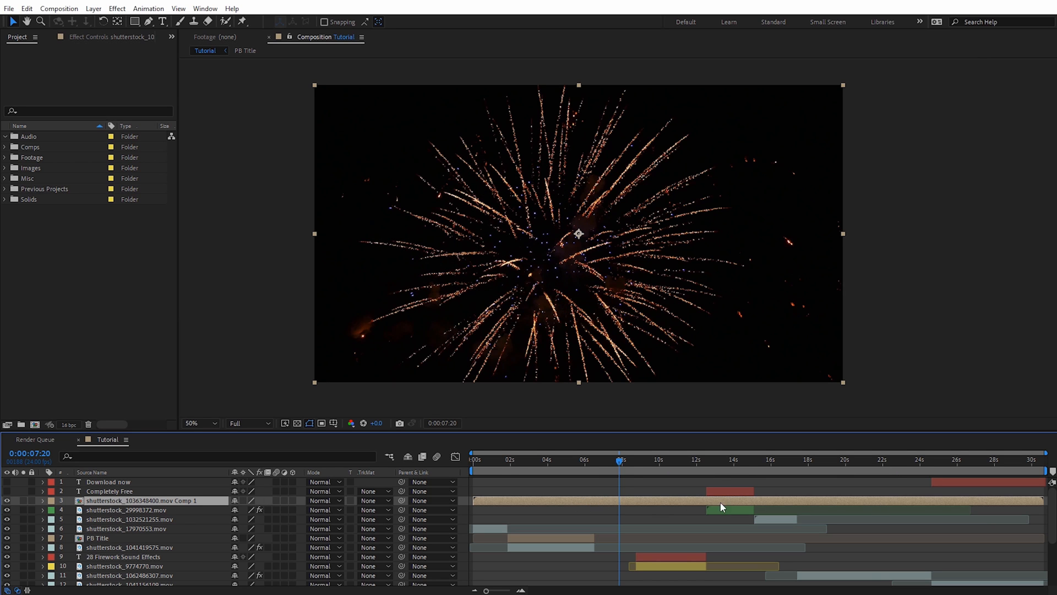
{"action": "mouse_move", "coordinate": [559, 492]}
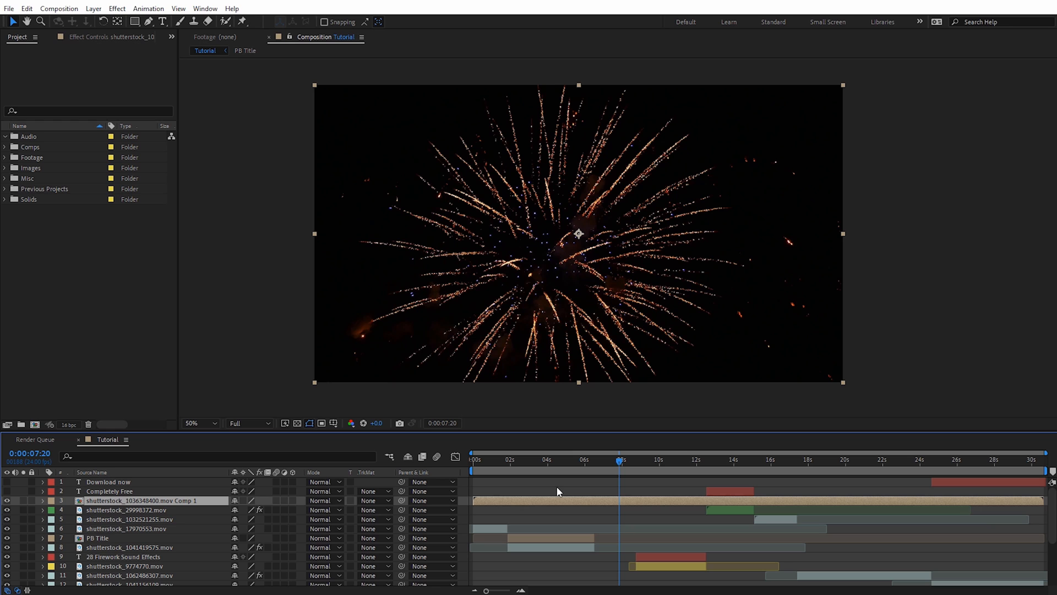
{"action": "left_click", "coordinate": [610, 499]}
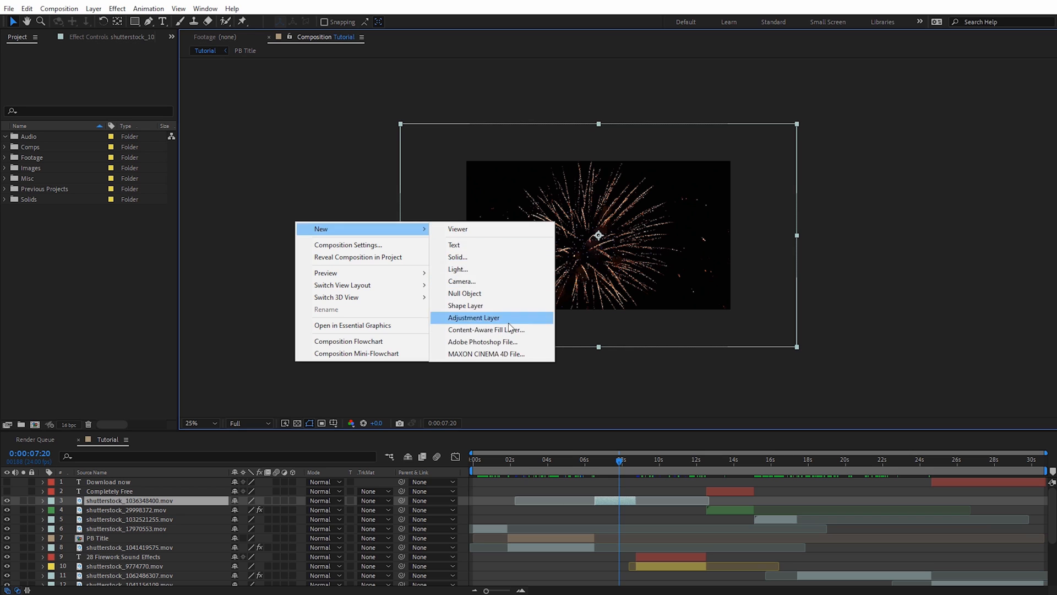
Create Adjustment Layer 5 above the firework clip and trim it to that clip's span
{"action": "left_click", "coordinate": [474, 317]}
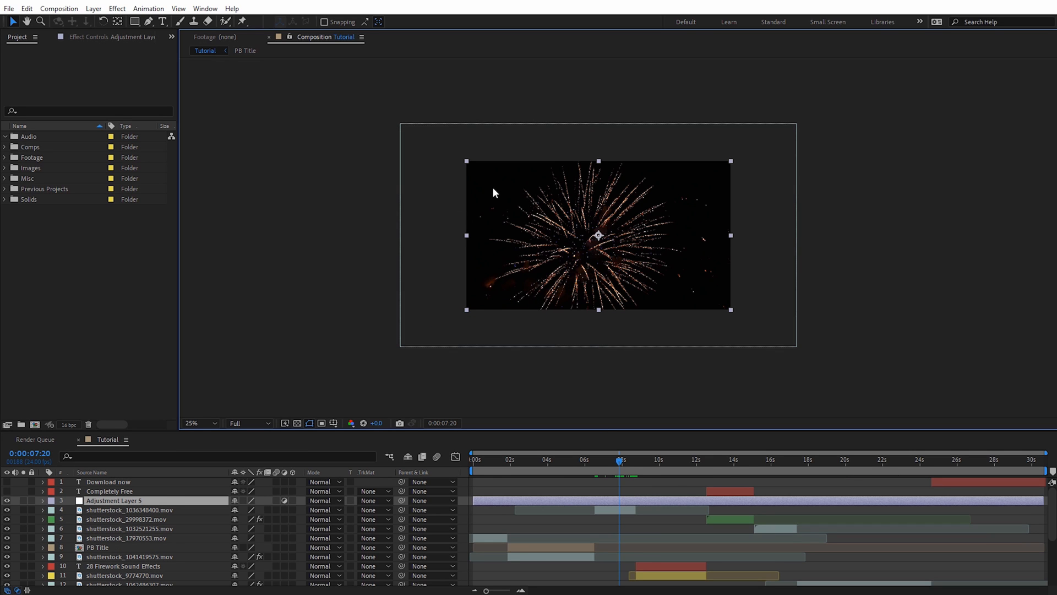
{"action": "left_click", "coordinate": [195, 423]}
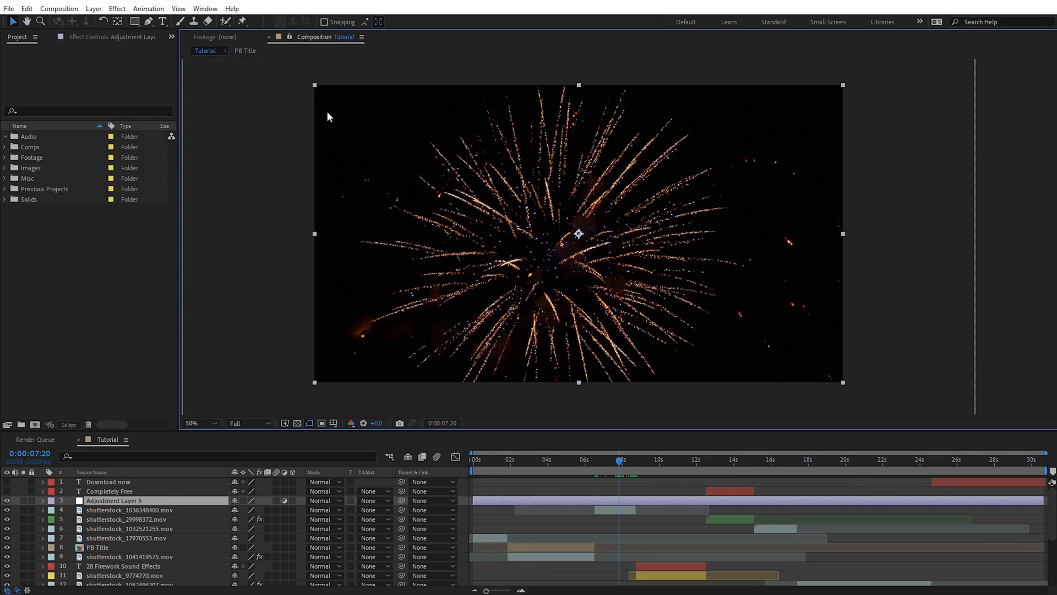
{"action": "mouse_move", "coordinate": [329, 304]}
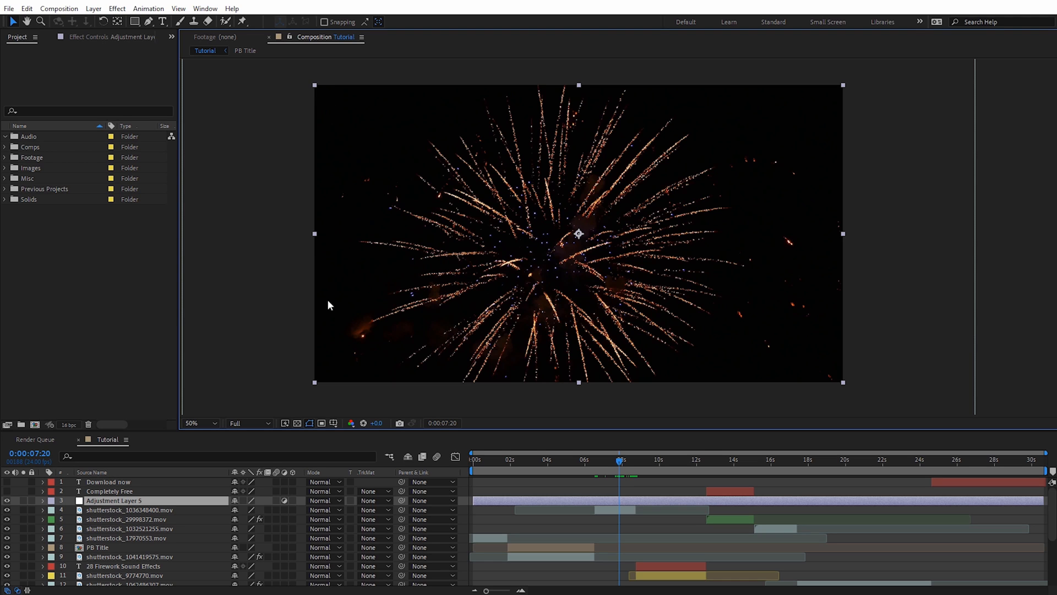
{"action": "mouse_move", "coordinate": [908, 115]}
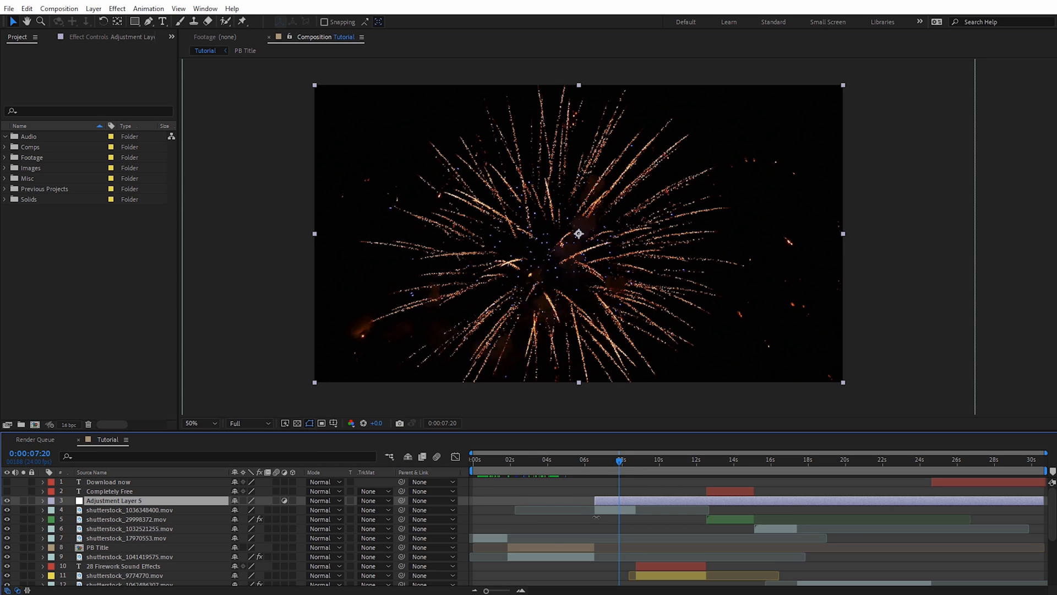
{"action": "left_click", "coordinate": [127, 510]}
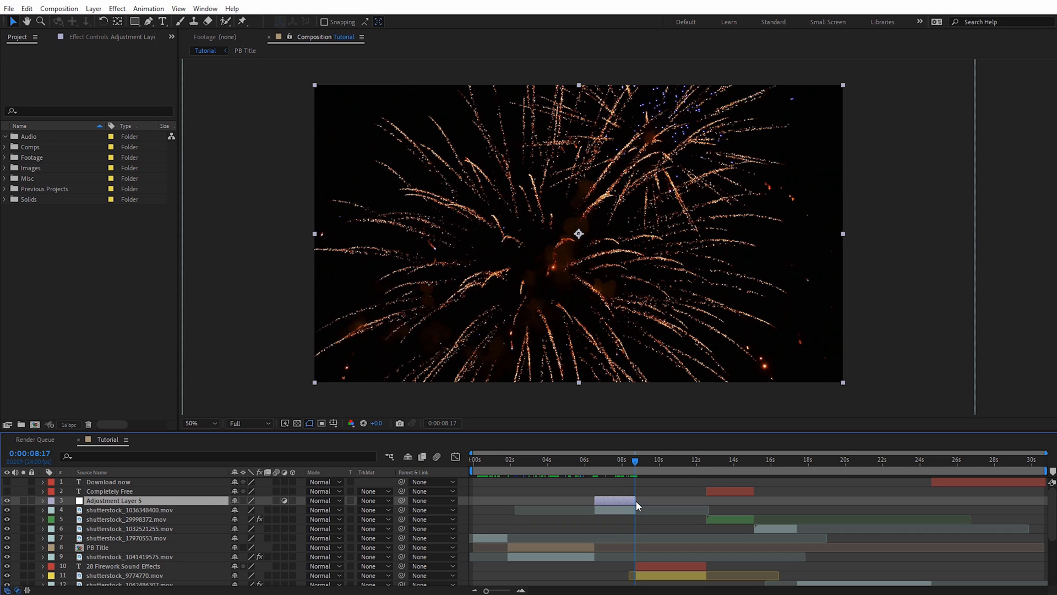
{"action": "mouse_move", "coordinate": [632, 462]}
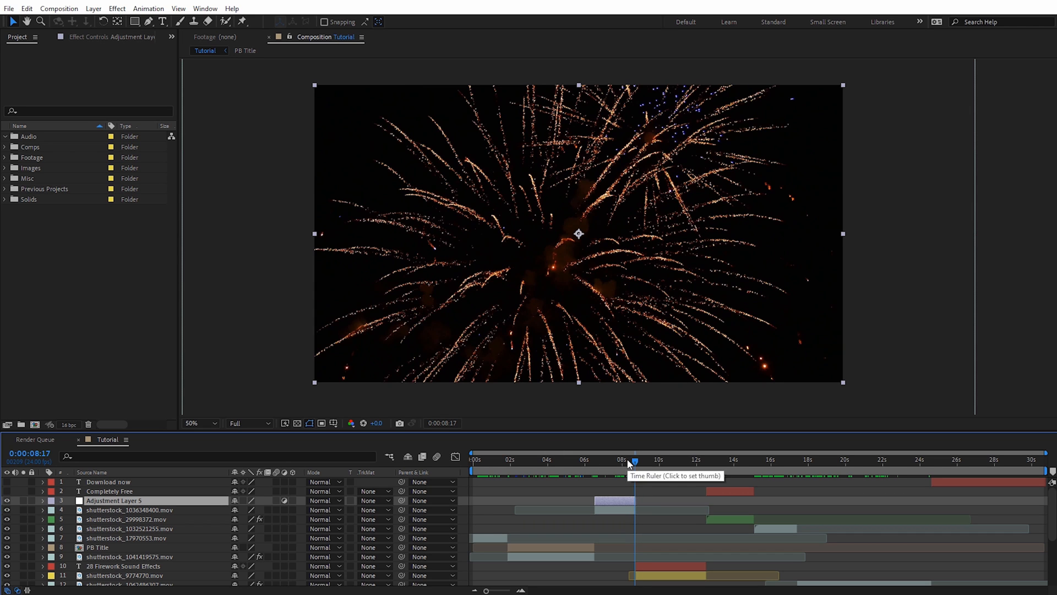
{"action": "left_click", "coordinate": [620, 459]}
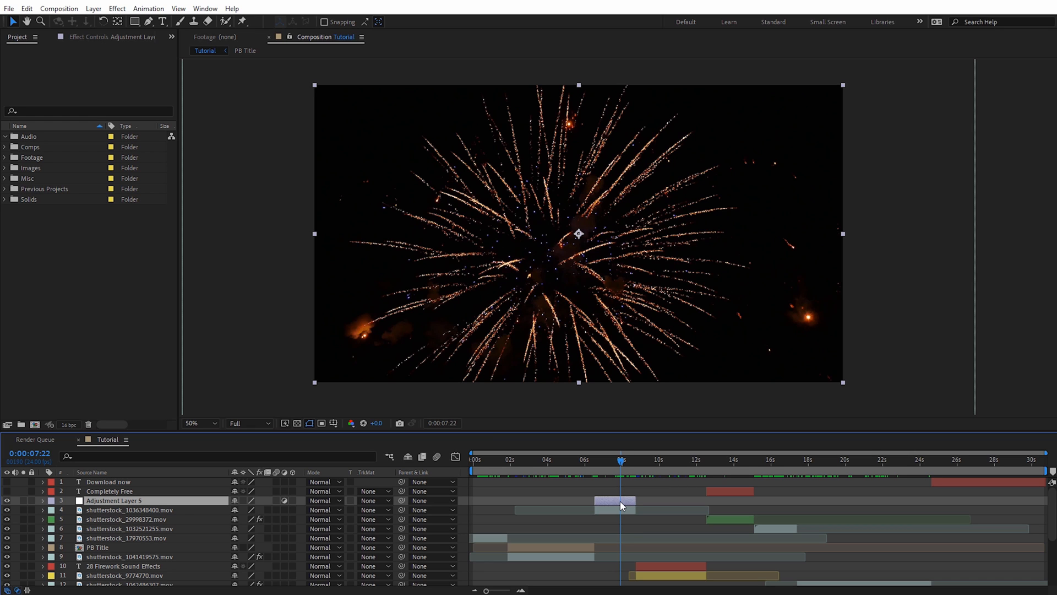
{"action": "mouse_move", "coordinate": [539, 397]}
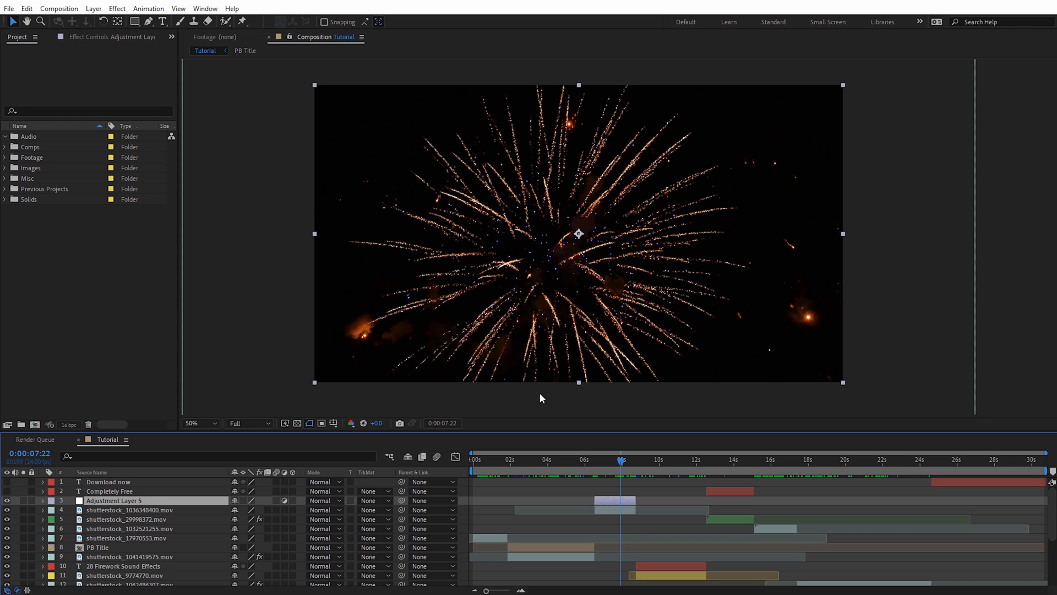
Apply Camera Lens Blur to Adjustment Layer 5 with radius 21 and Repeat Edge Pixels on
{"action": "left_click", "coordinate": [116, 7]}
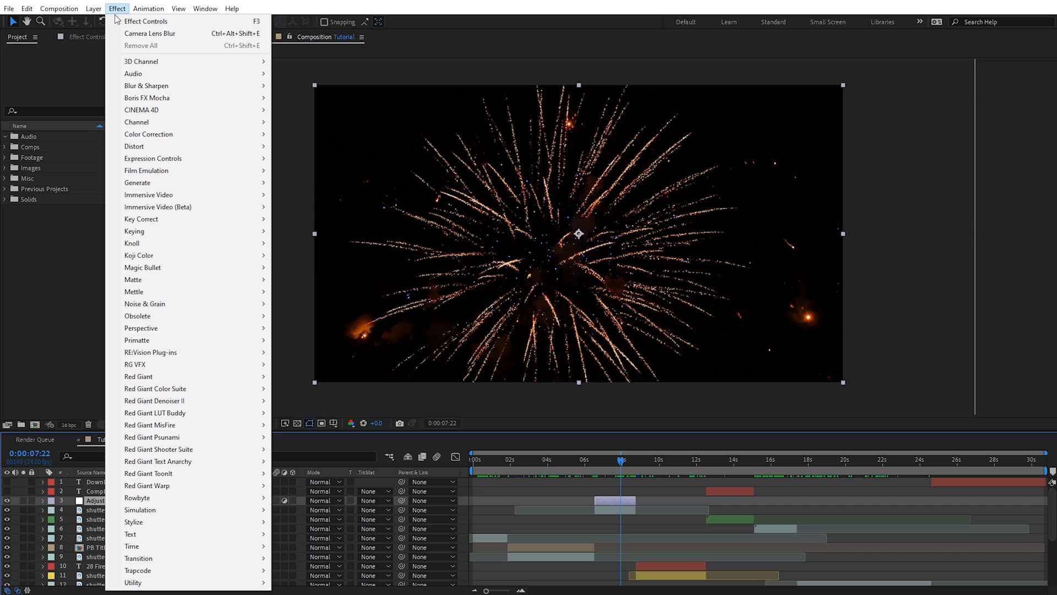
{"action": "mouse_move", "coordinate": [147, 86]}
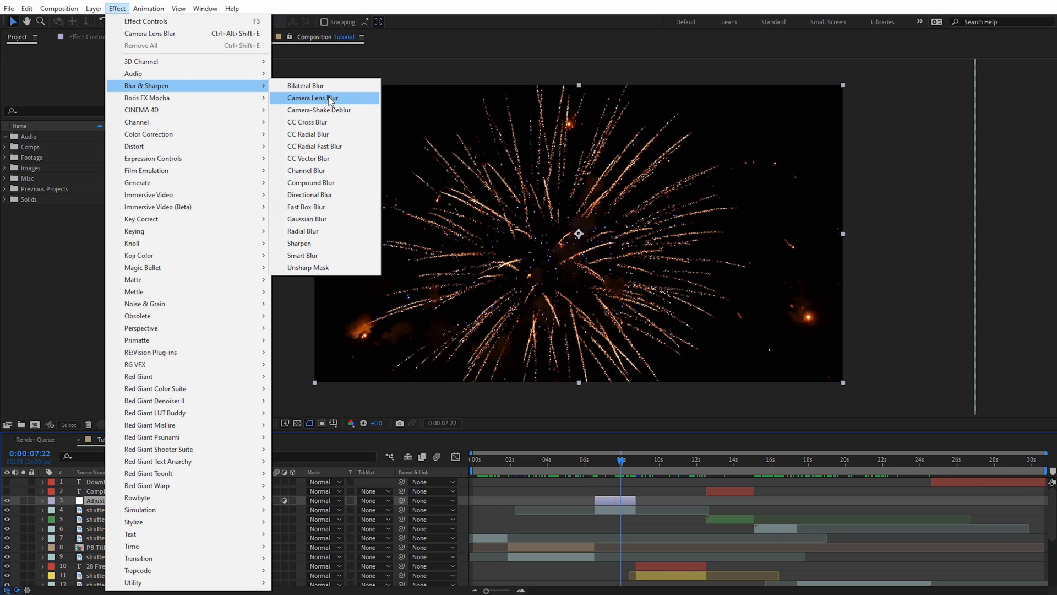
{"action": "left_click", "coordinate": [312, 98]}
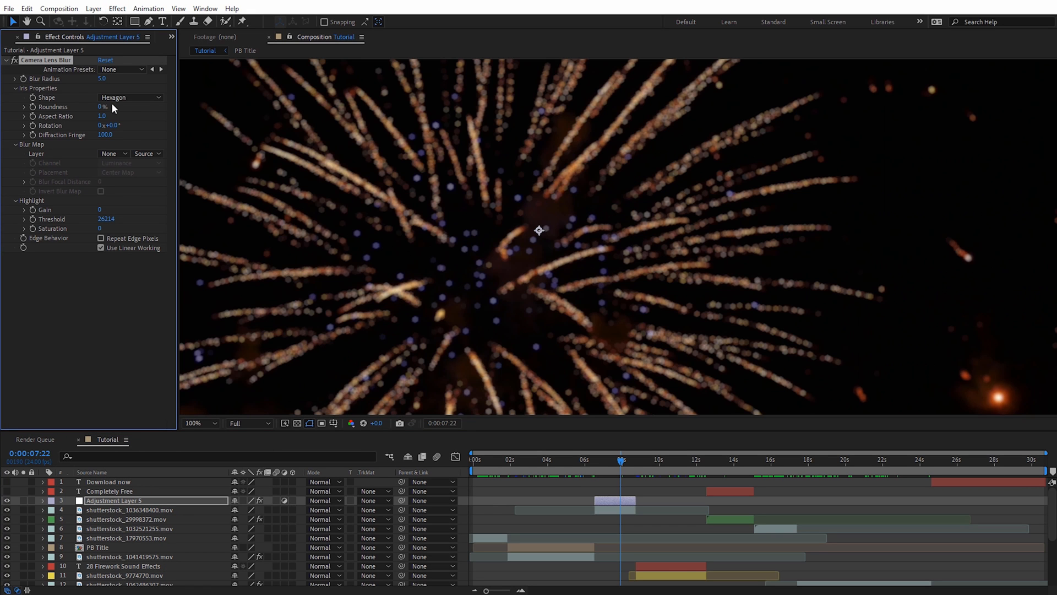
{"action": "left_click_drag", "start_coordinate": [101, 78], "coordinate": [120, 78]}
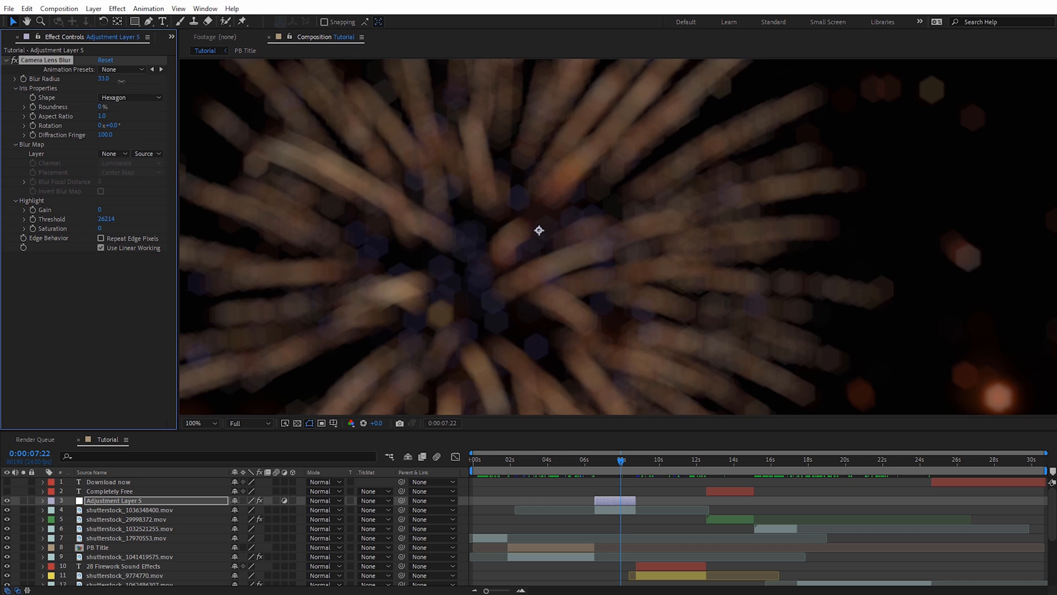
{"action": "left_click", "coordinate": [194, 423]}
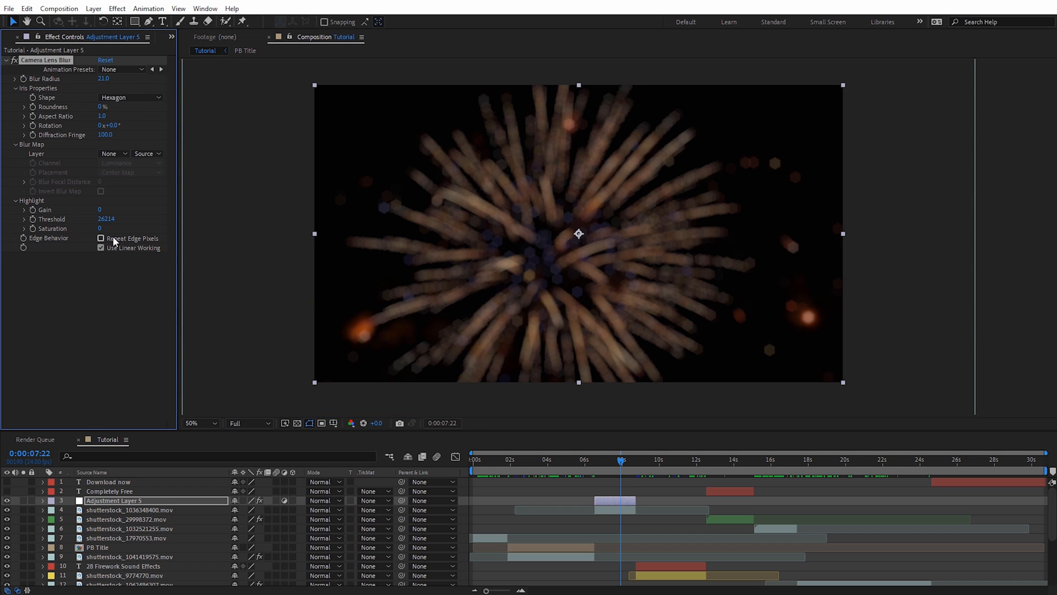
{"action": "left_click", "coordinate": [102, 238]}
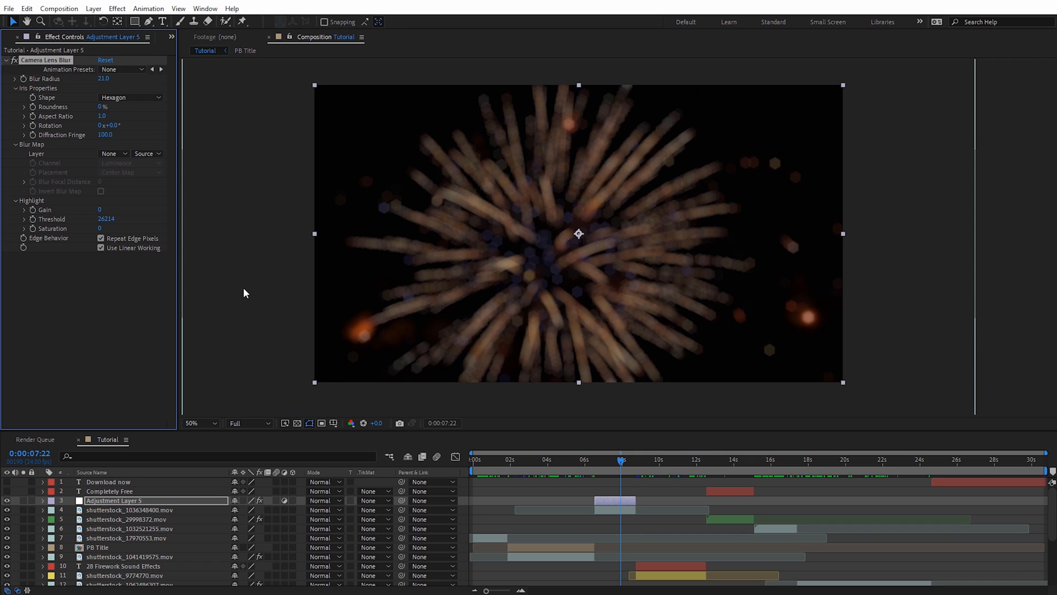
{"action": "mouse_move", "coordinate": [515, 327]}
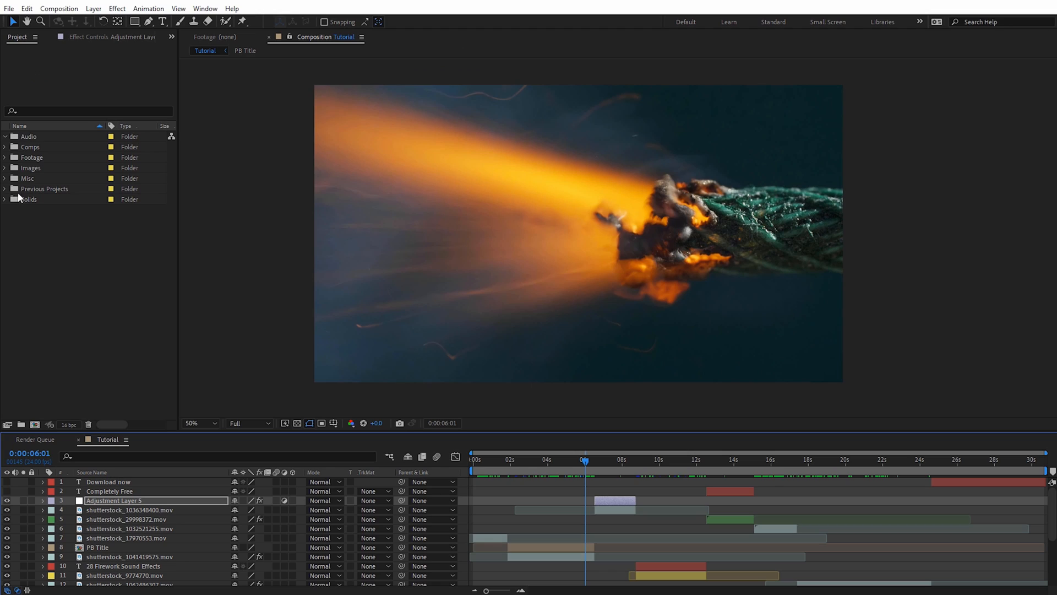
Expand the Previous Projects folder and scroll through its contents
{"action": "left_click", "coordinate": [4, 189]}
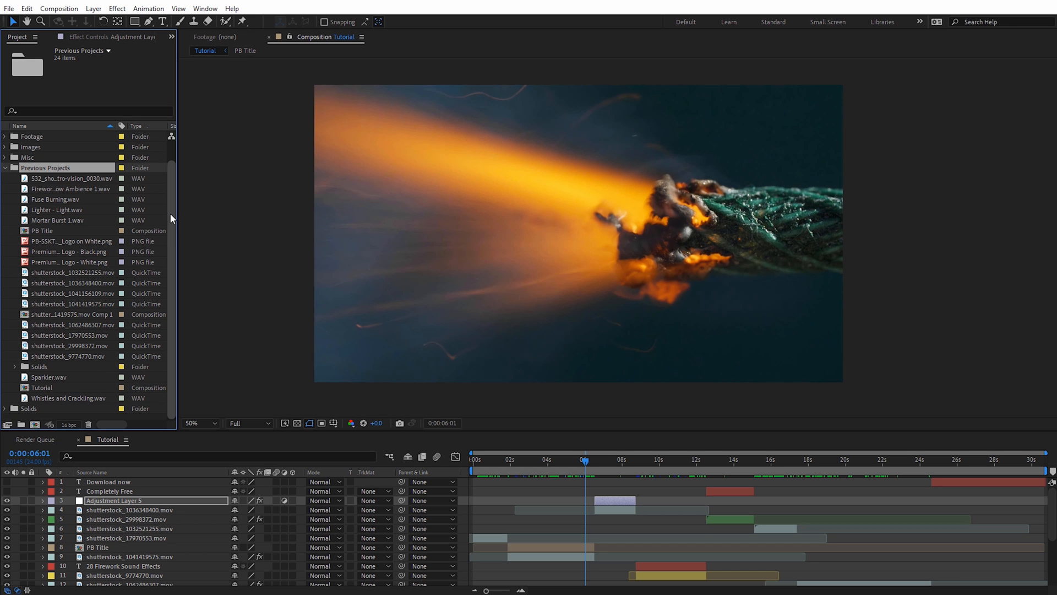
{"action": "scroll", "scroll_direction": "up", "scroll_amount": 3}
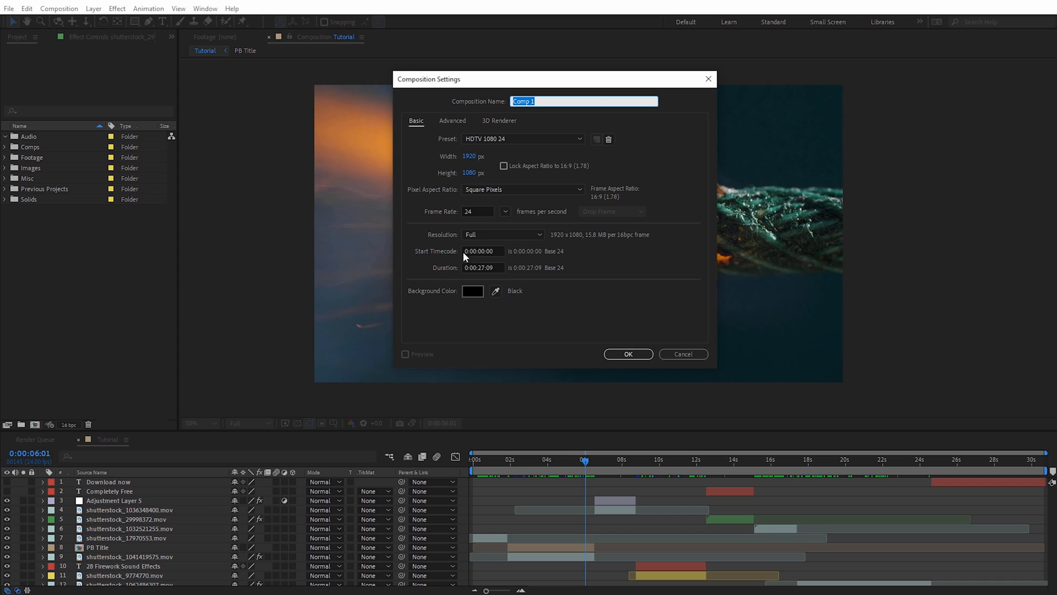
Name the new 1920×1080 composition '_Main Comp' and confirm its creation
{"action": "type", "text": "_Main"}
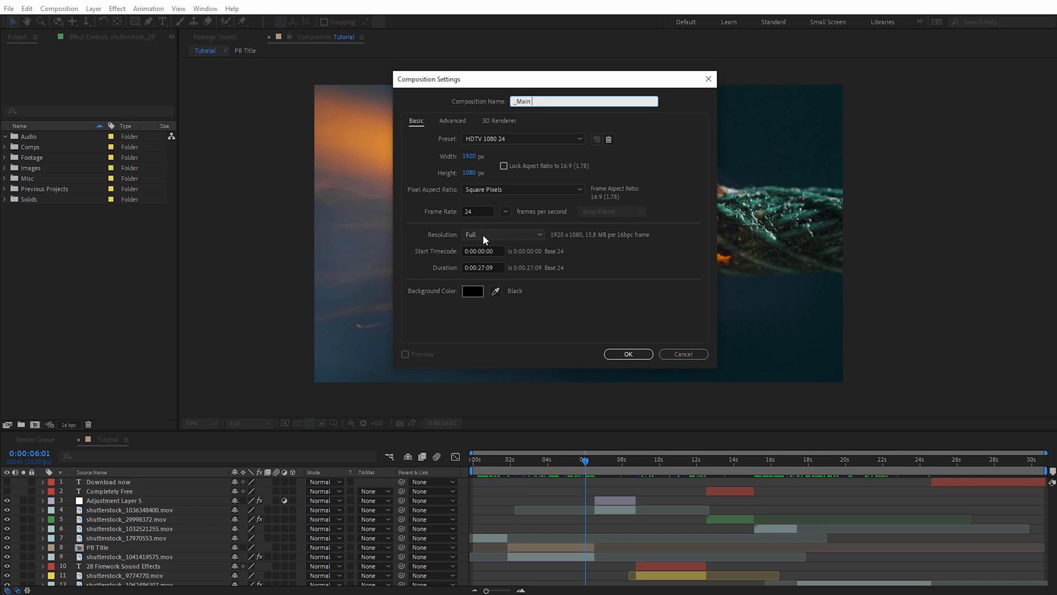
{"action": "type", "text": "Comp"}
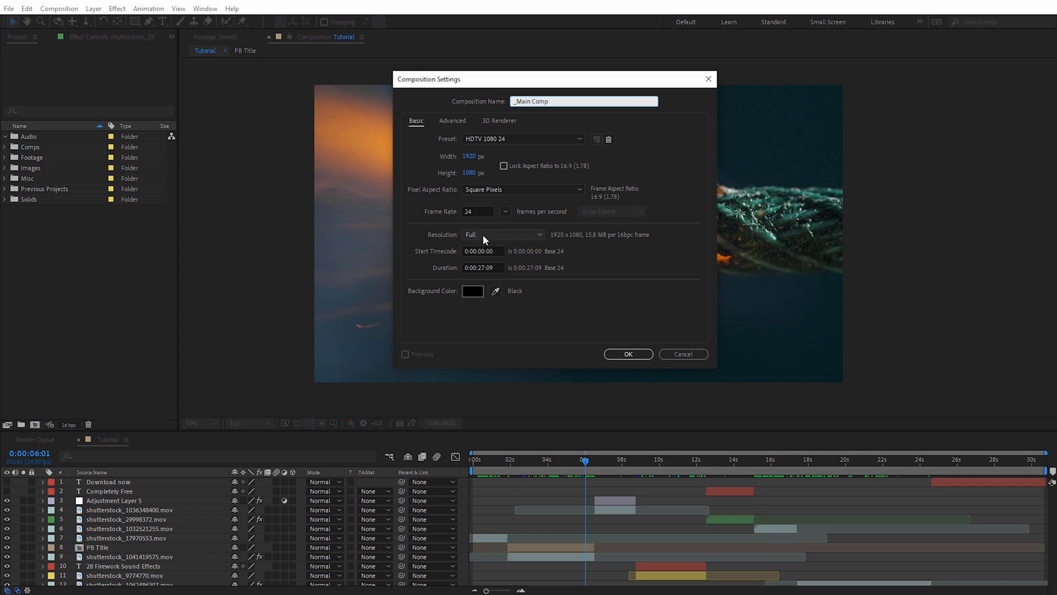
{"action": "left_click", "coordinate": [627, 353]}
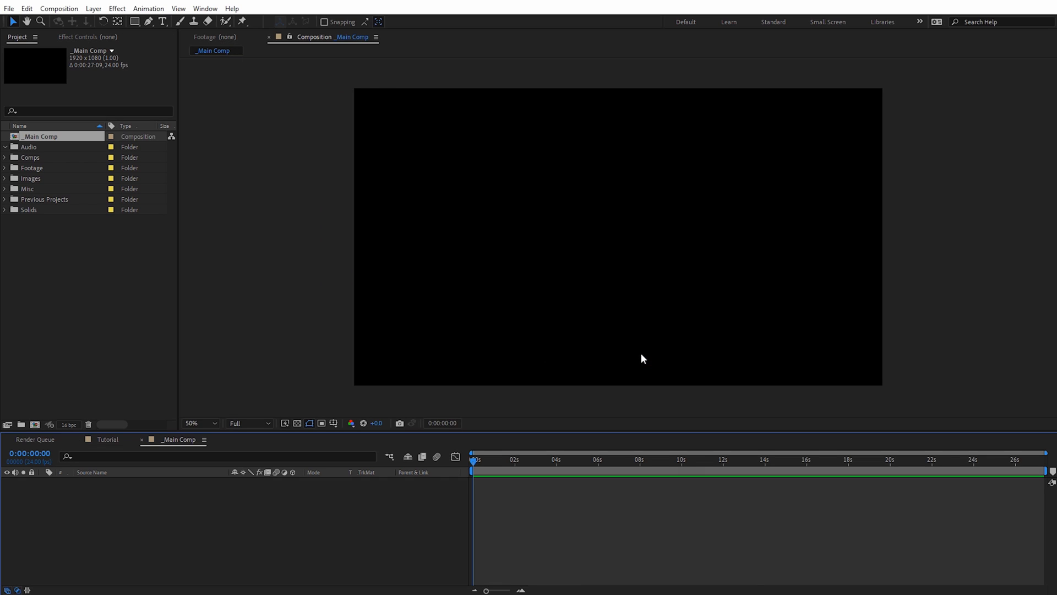